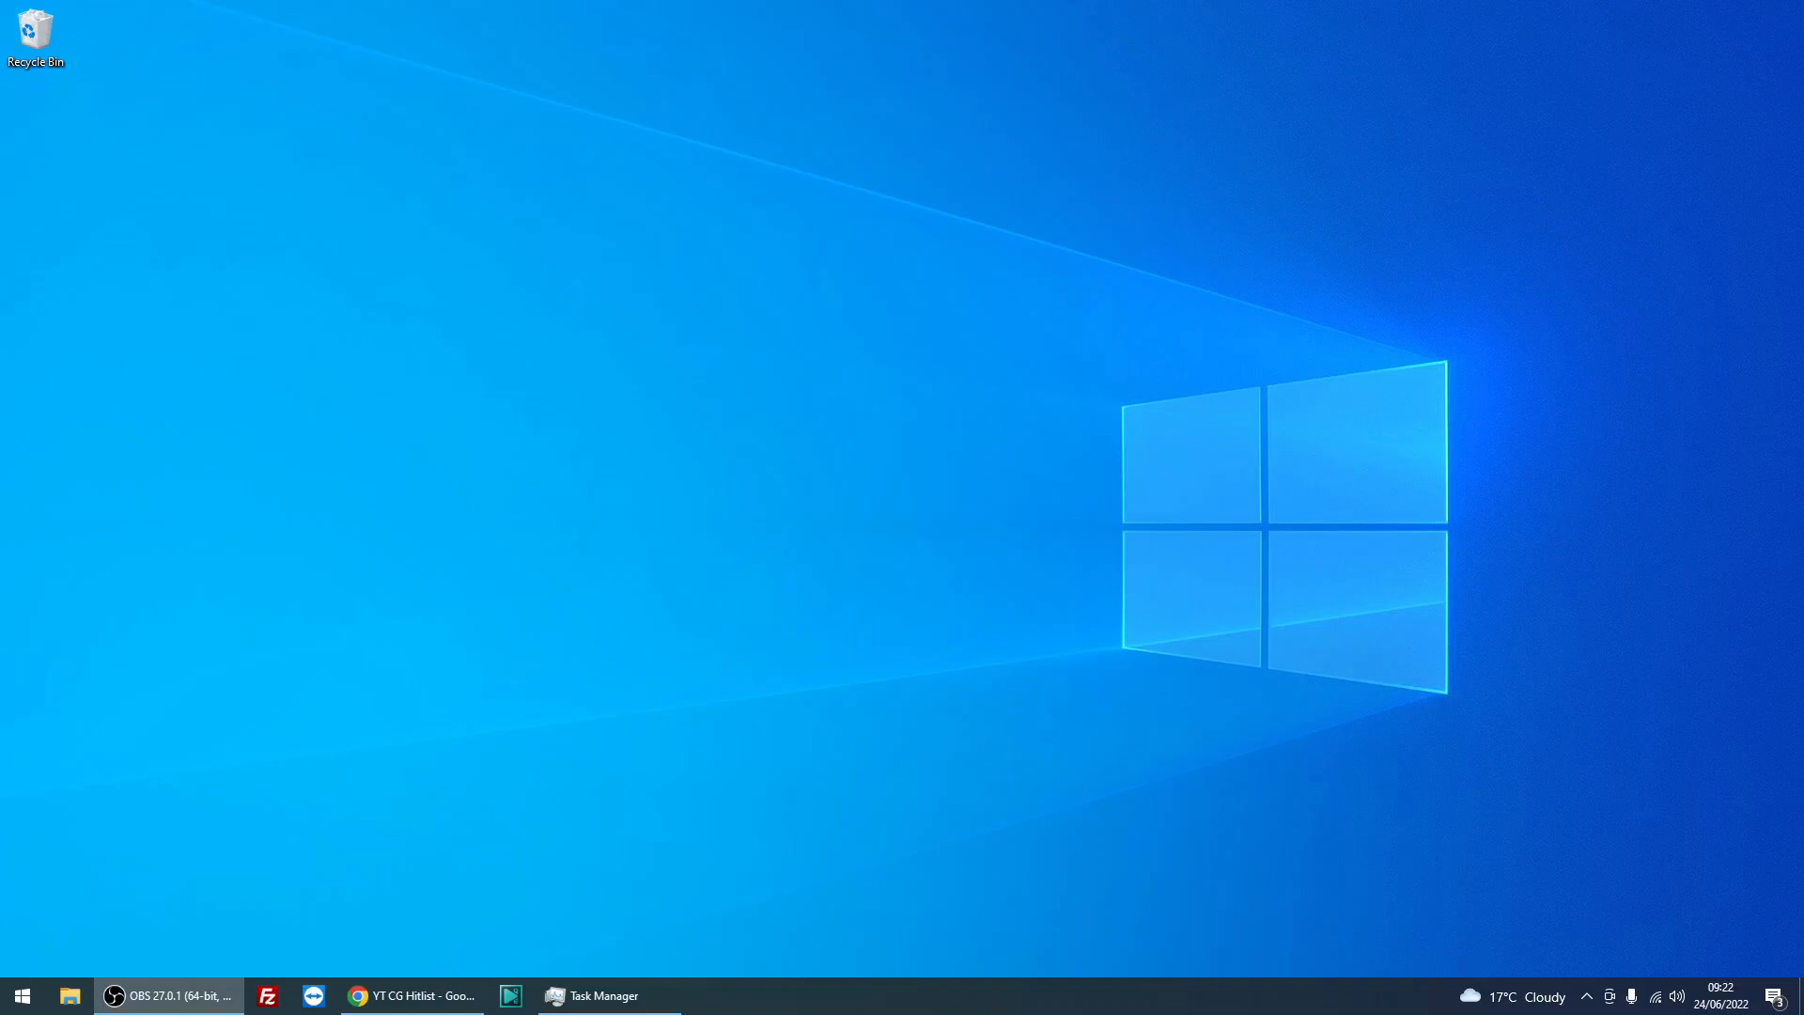
pyautogui.moveTo(1111, 481)
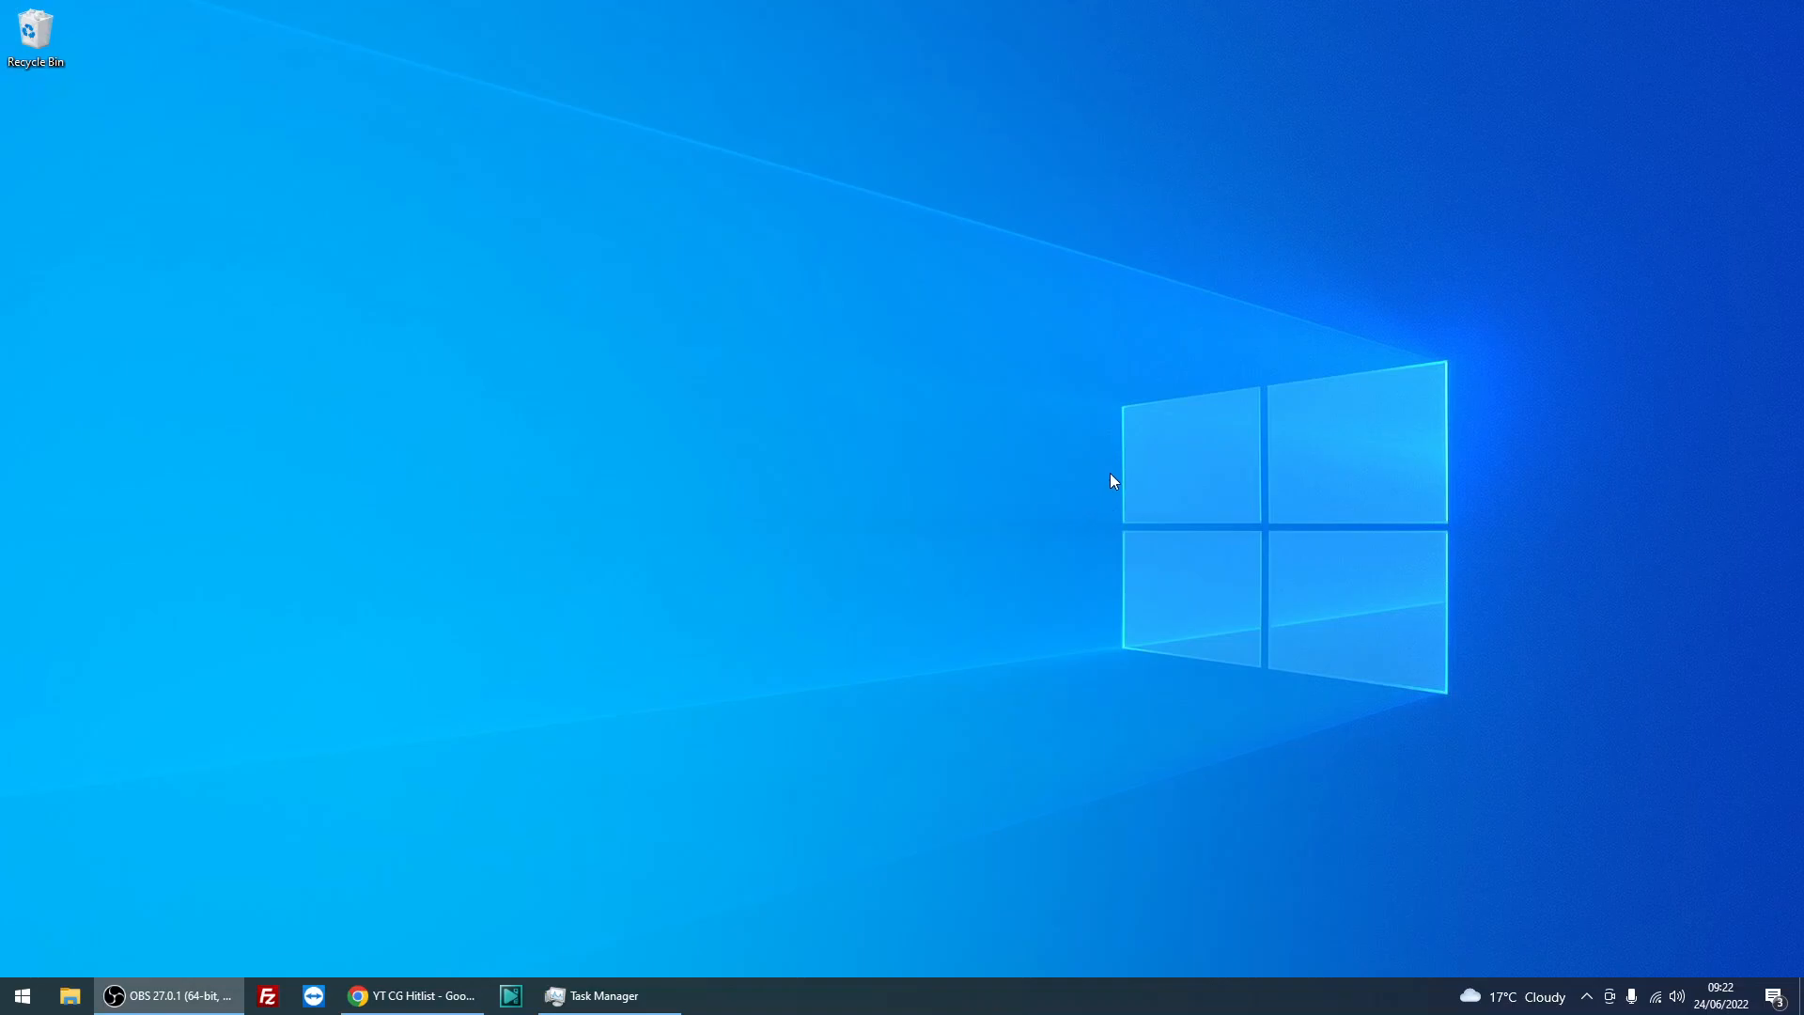
pyautogui.moveTo(510, 669)
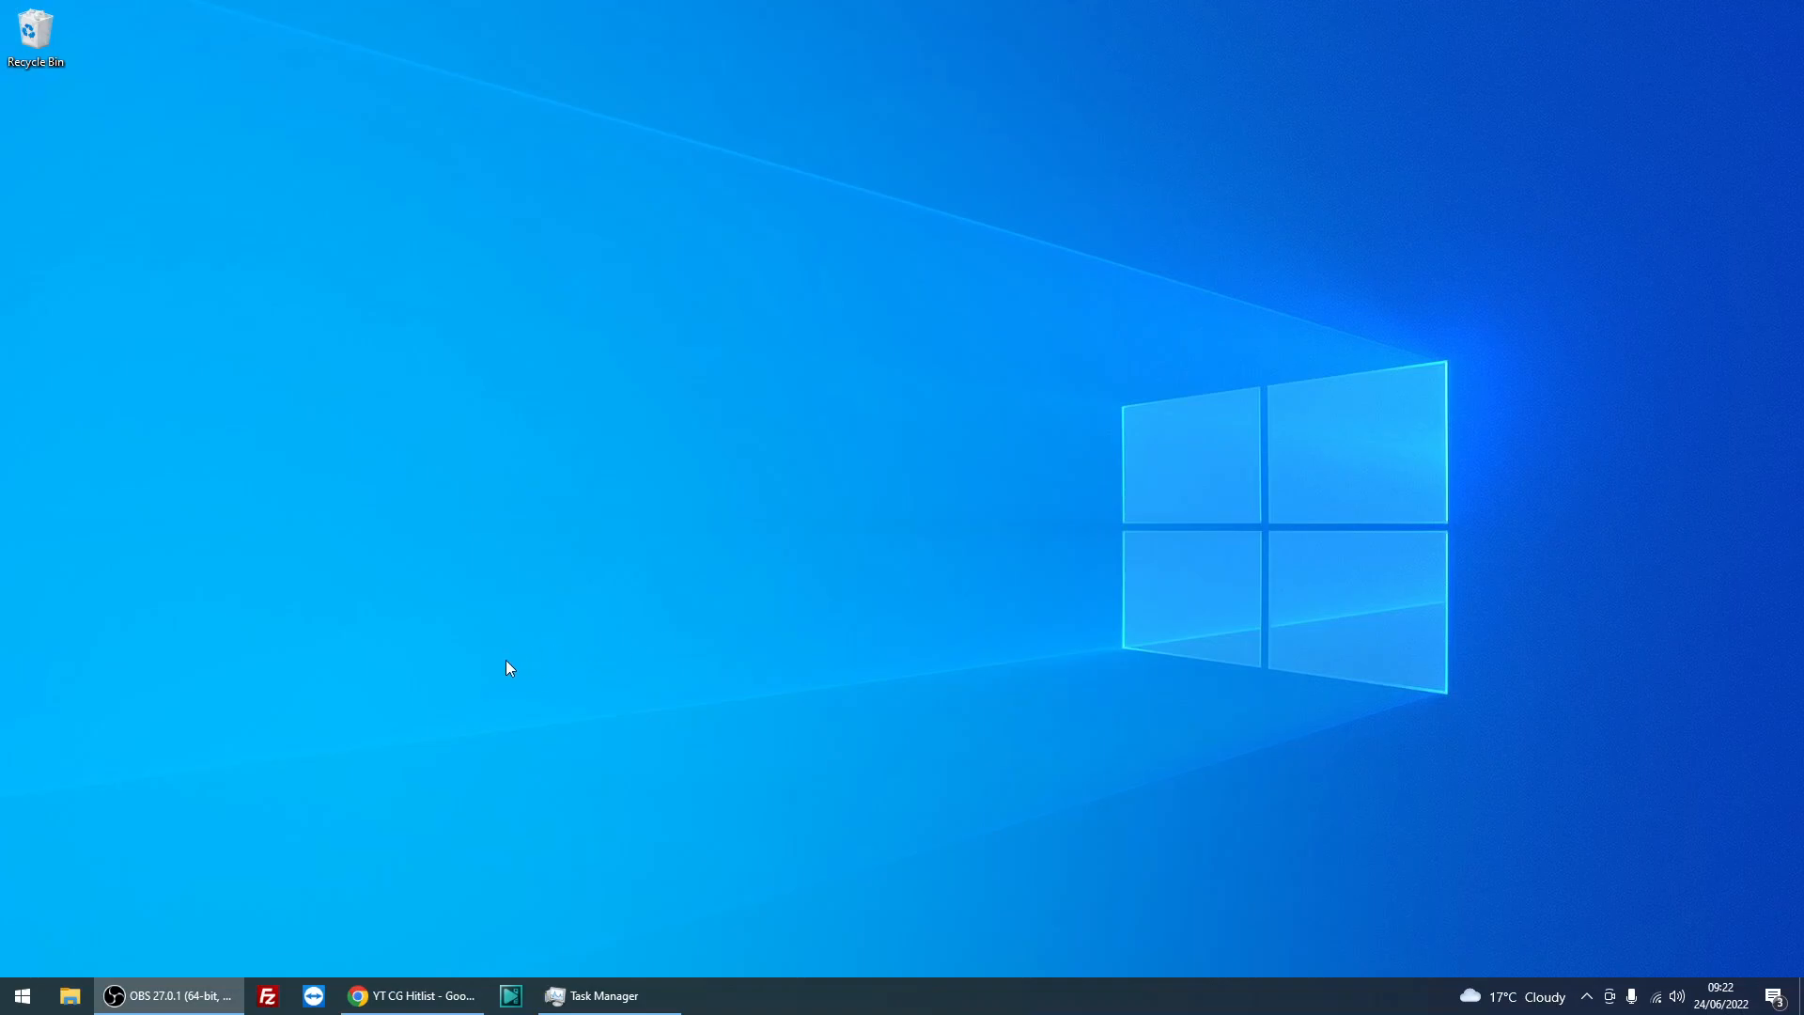
pyautogui.moveTo(406, 695)
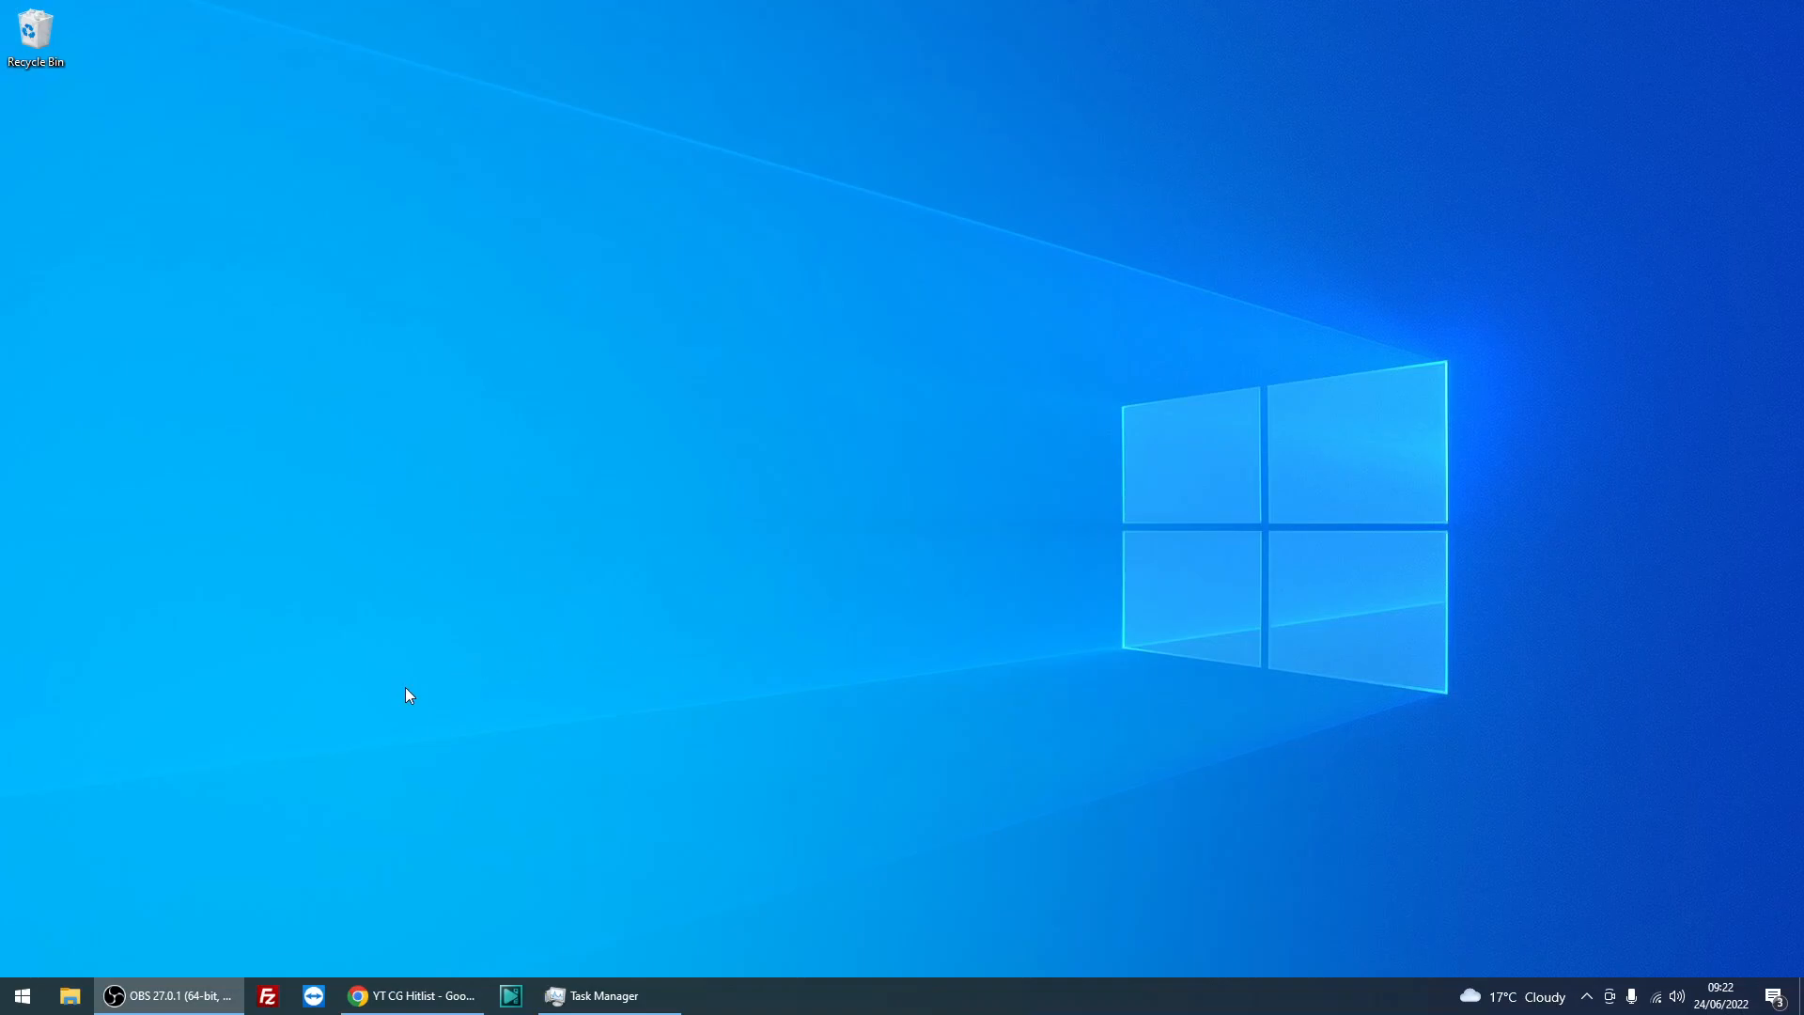
pyautogui.moveTo(397, 720)
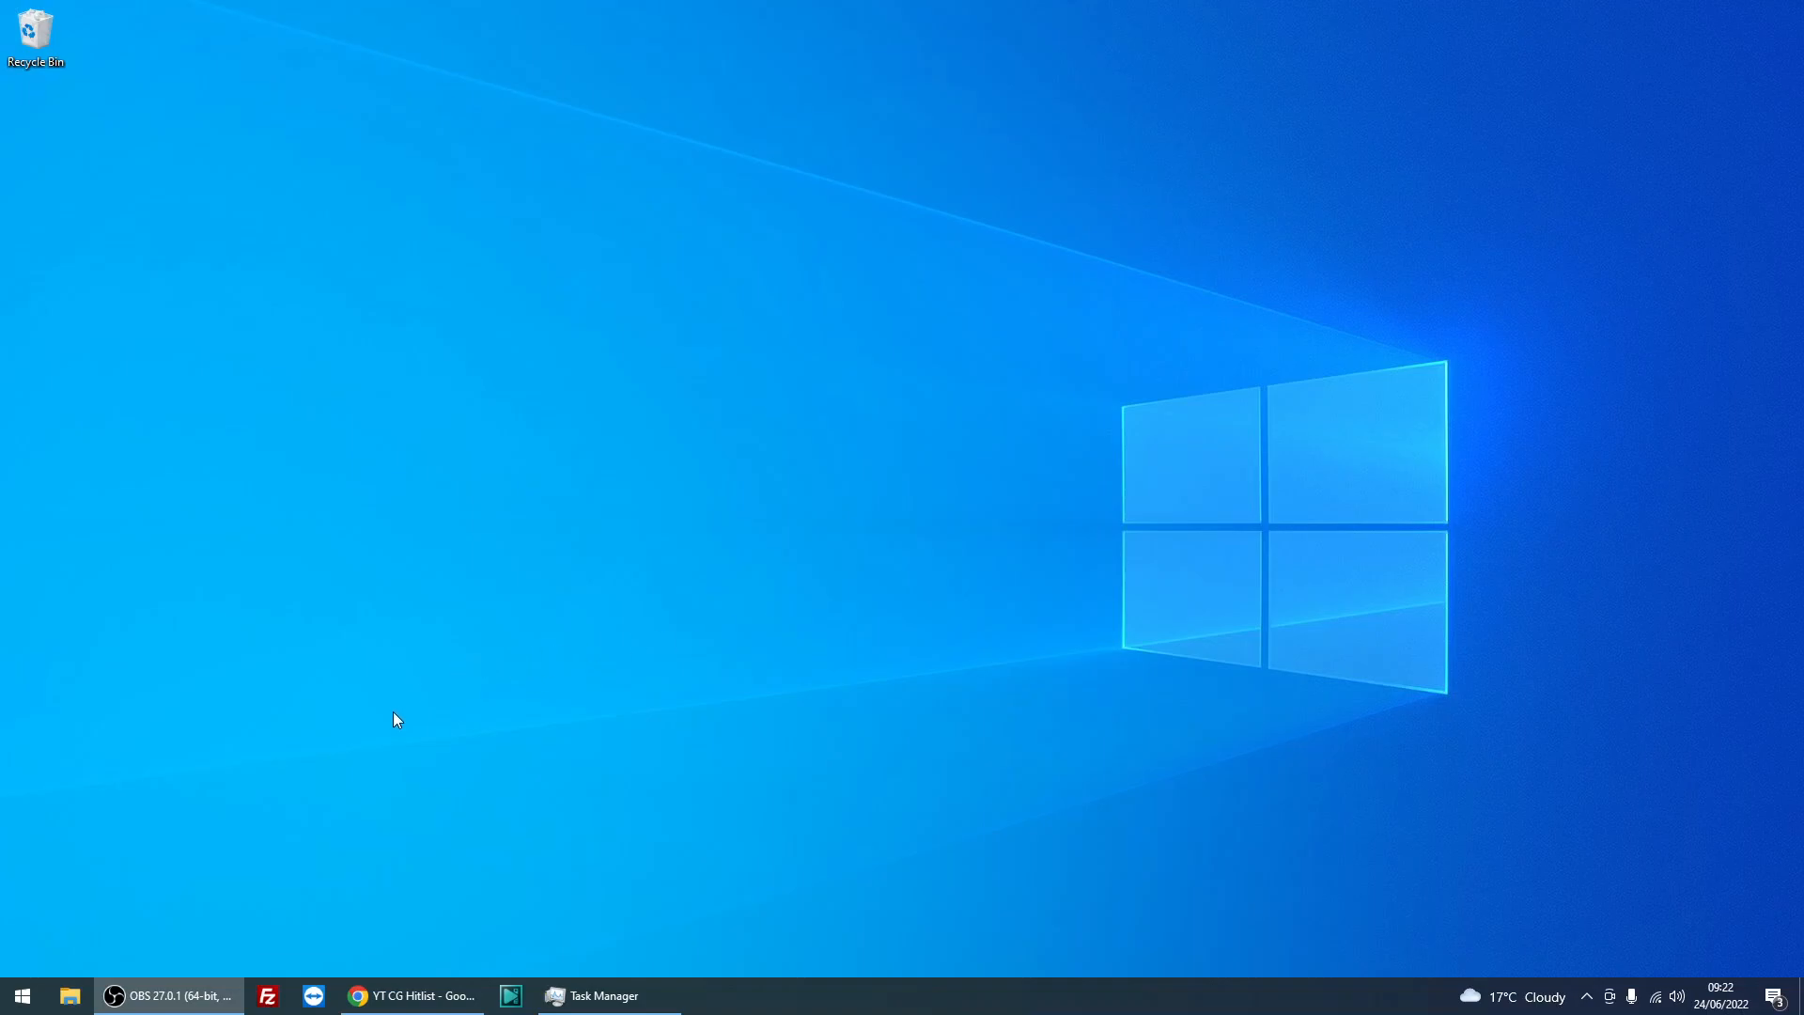
pyautogui.moveTo(21, 996)
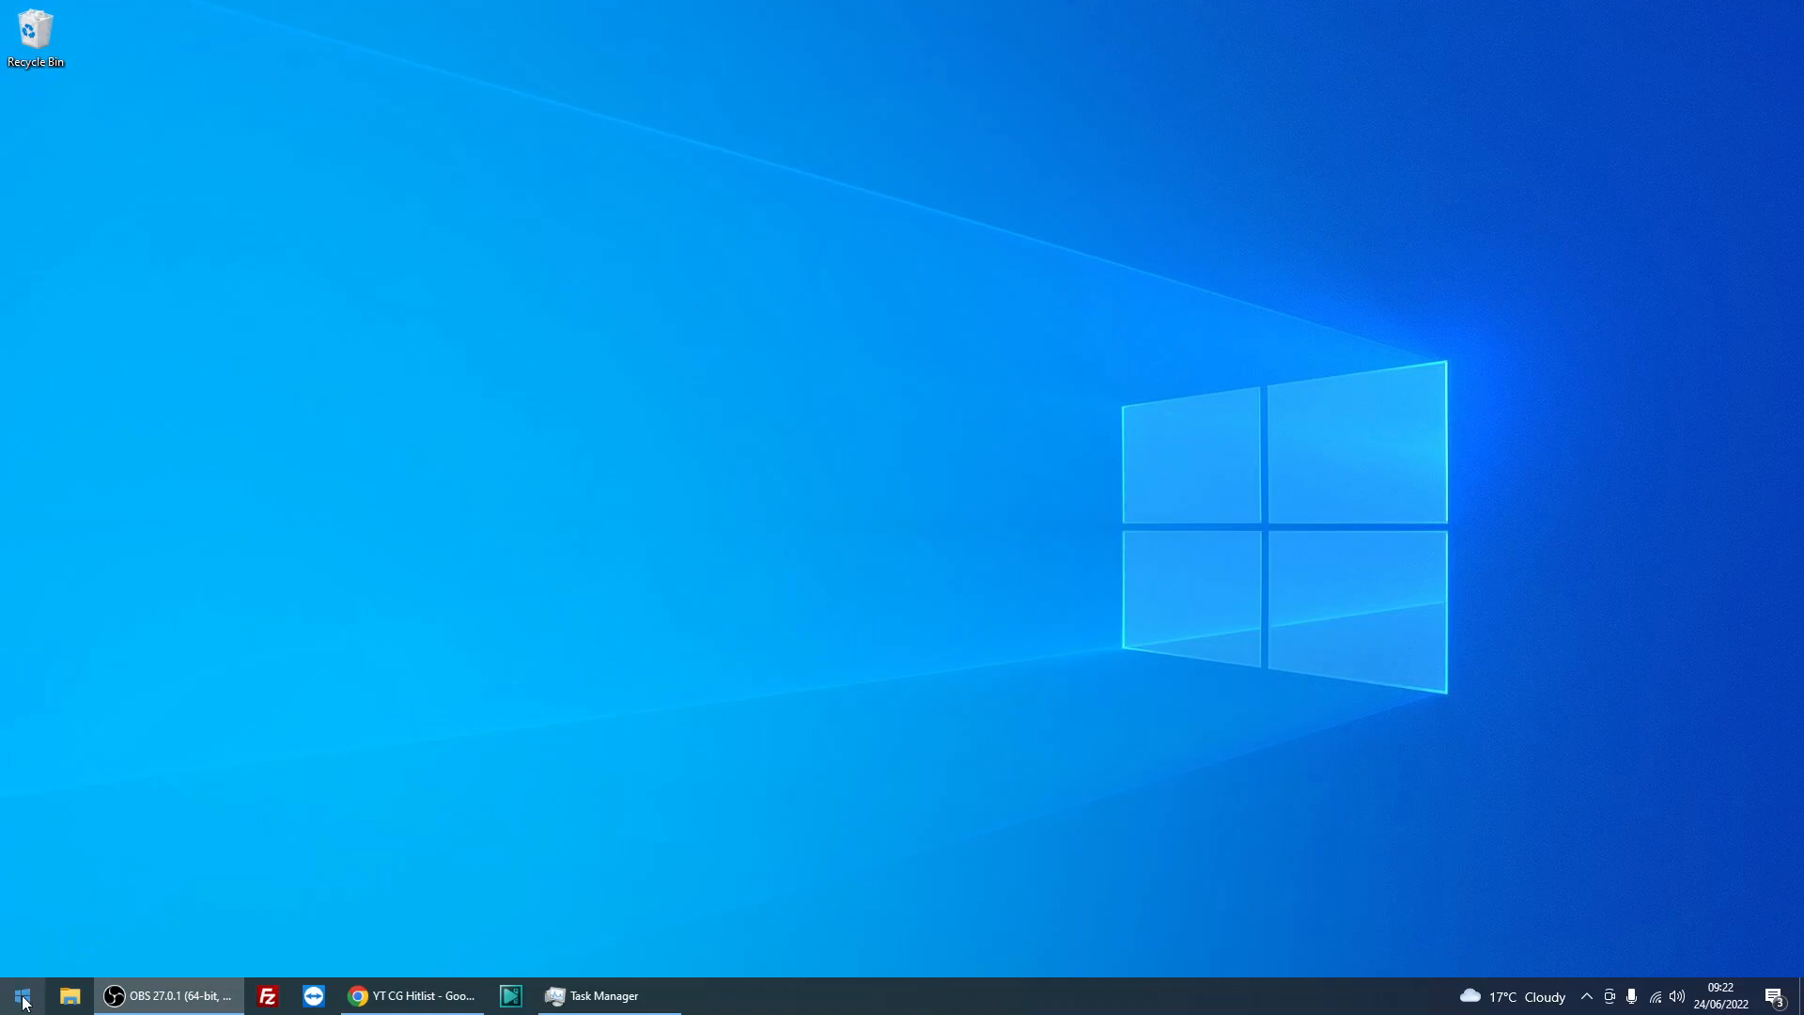
pyautogui.moveTo(162, 865)
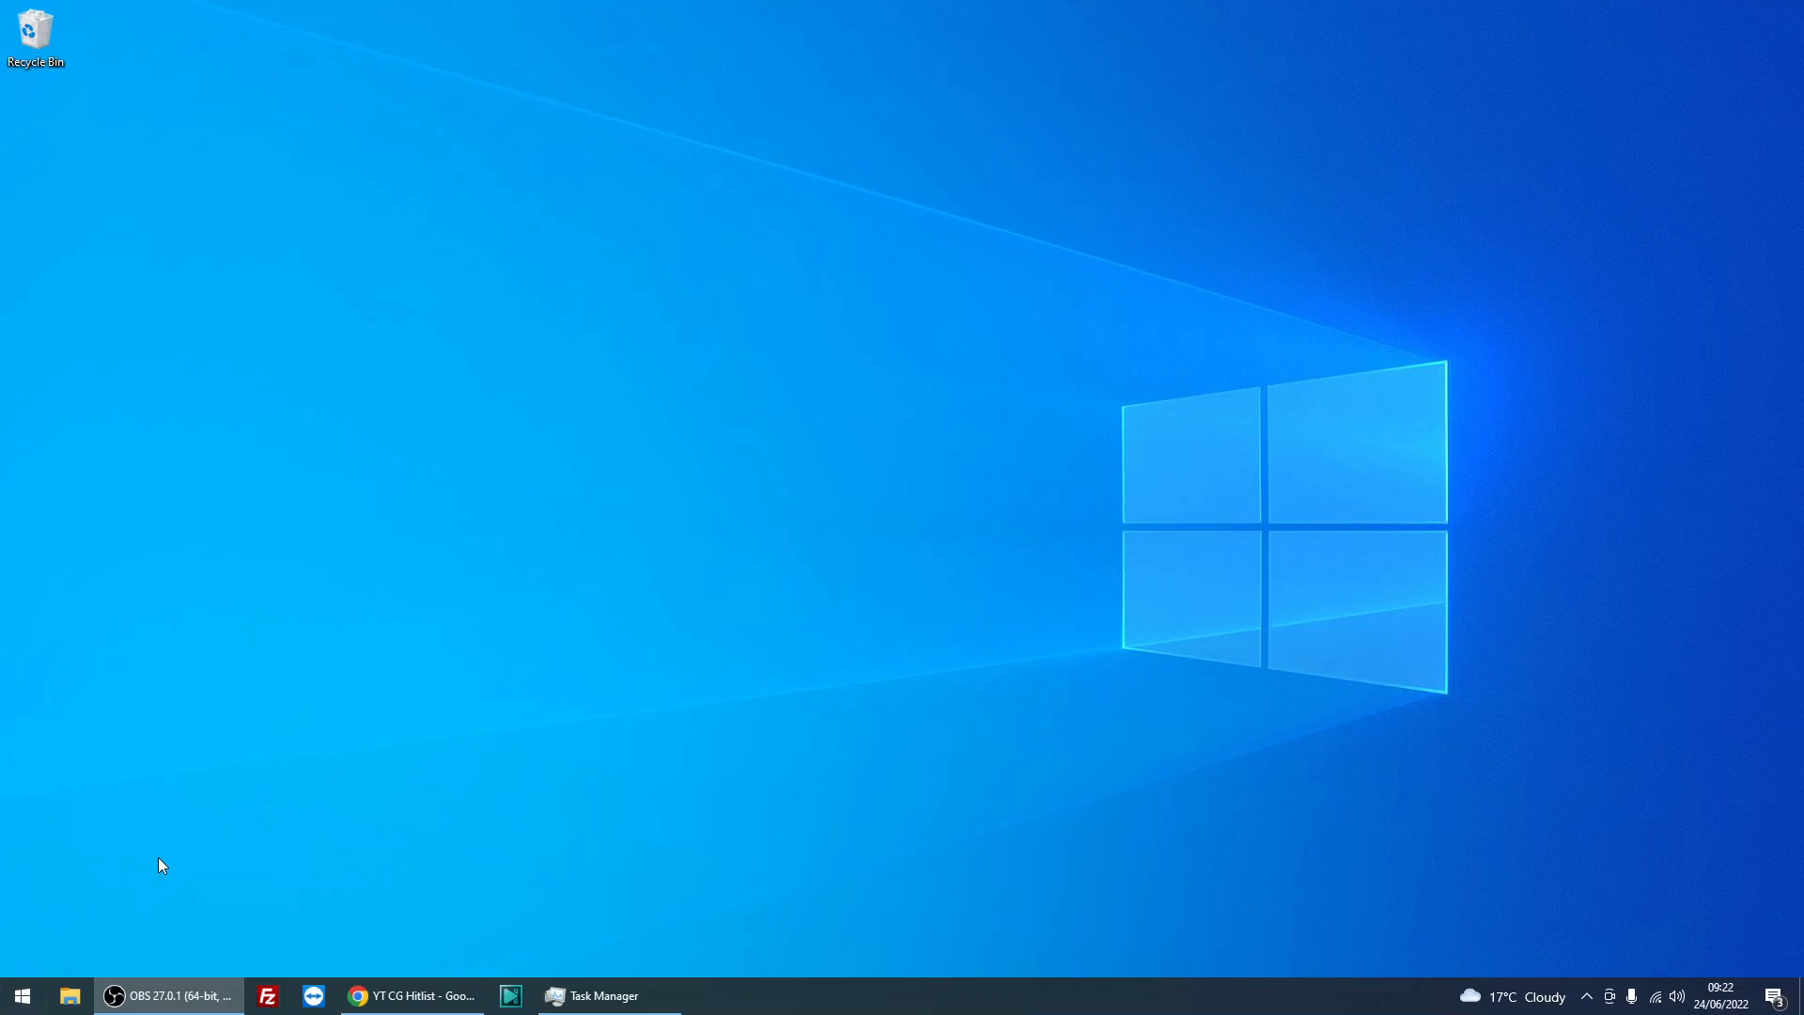
pyautogui.moveTo(21, 996)
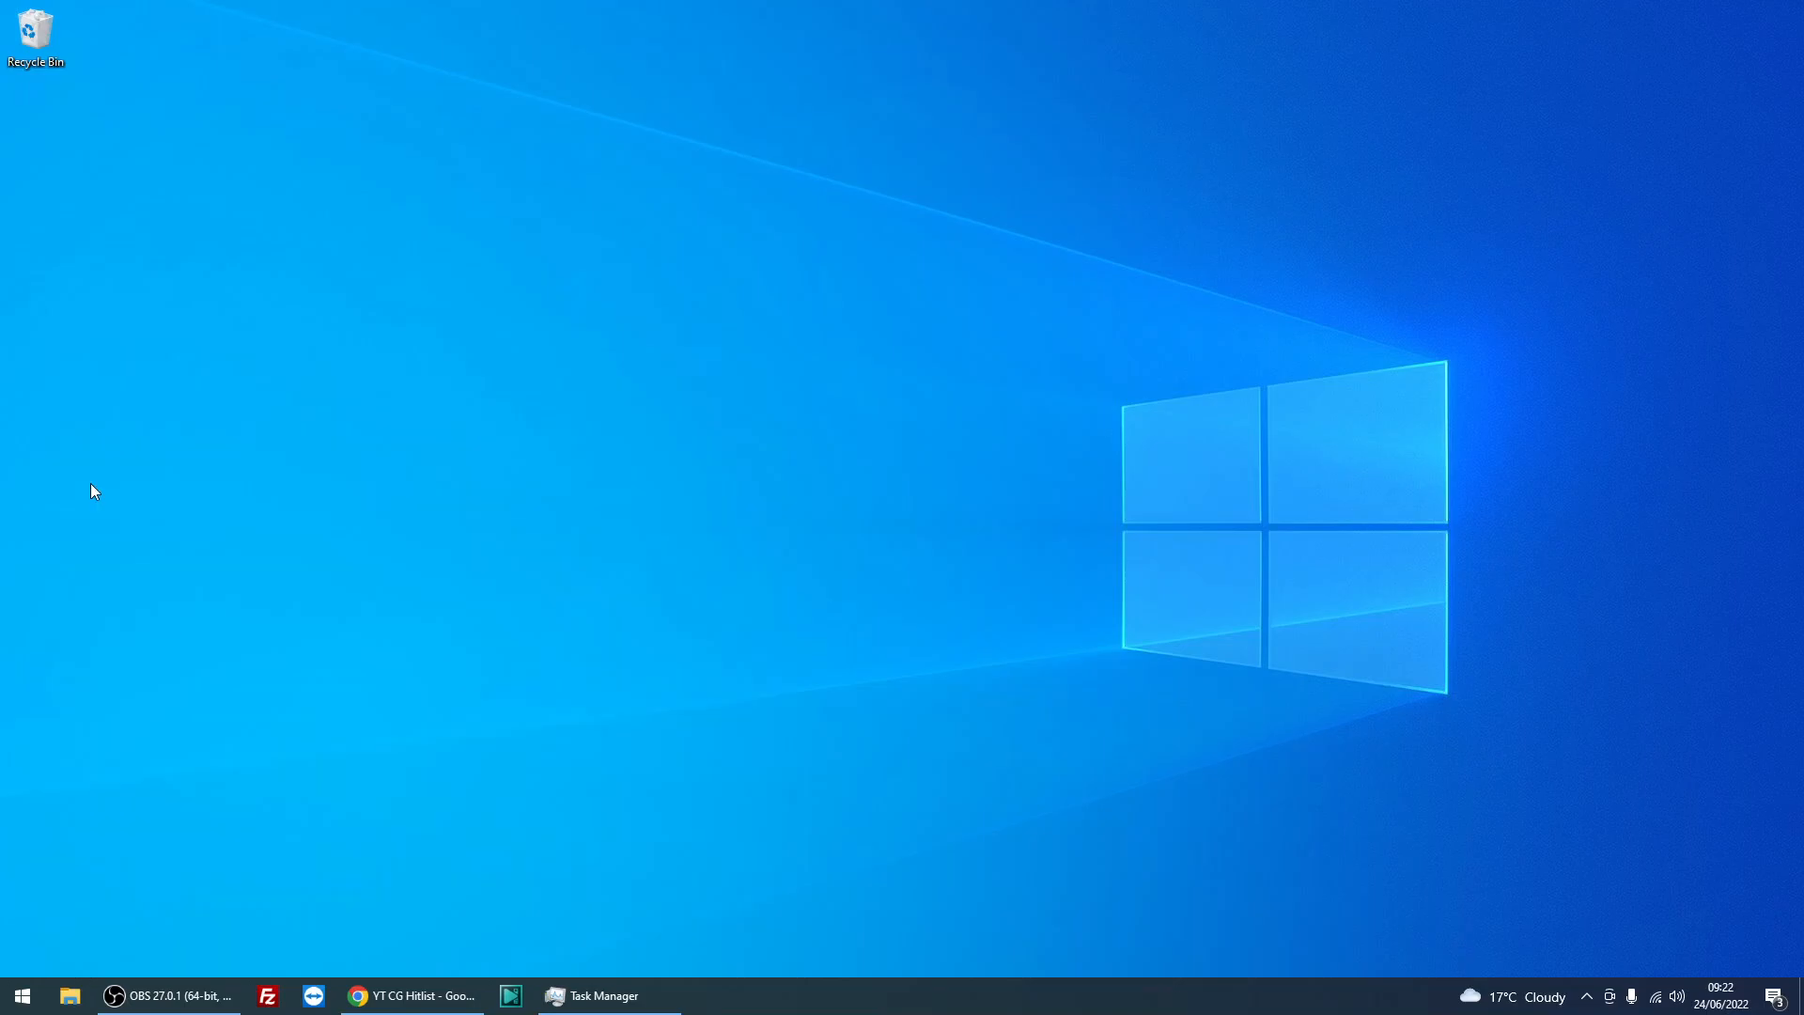
pyautogui.moveTo(483, 504)
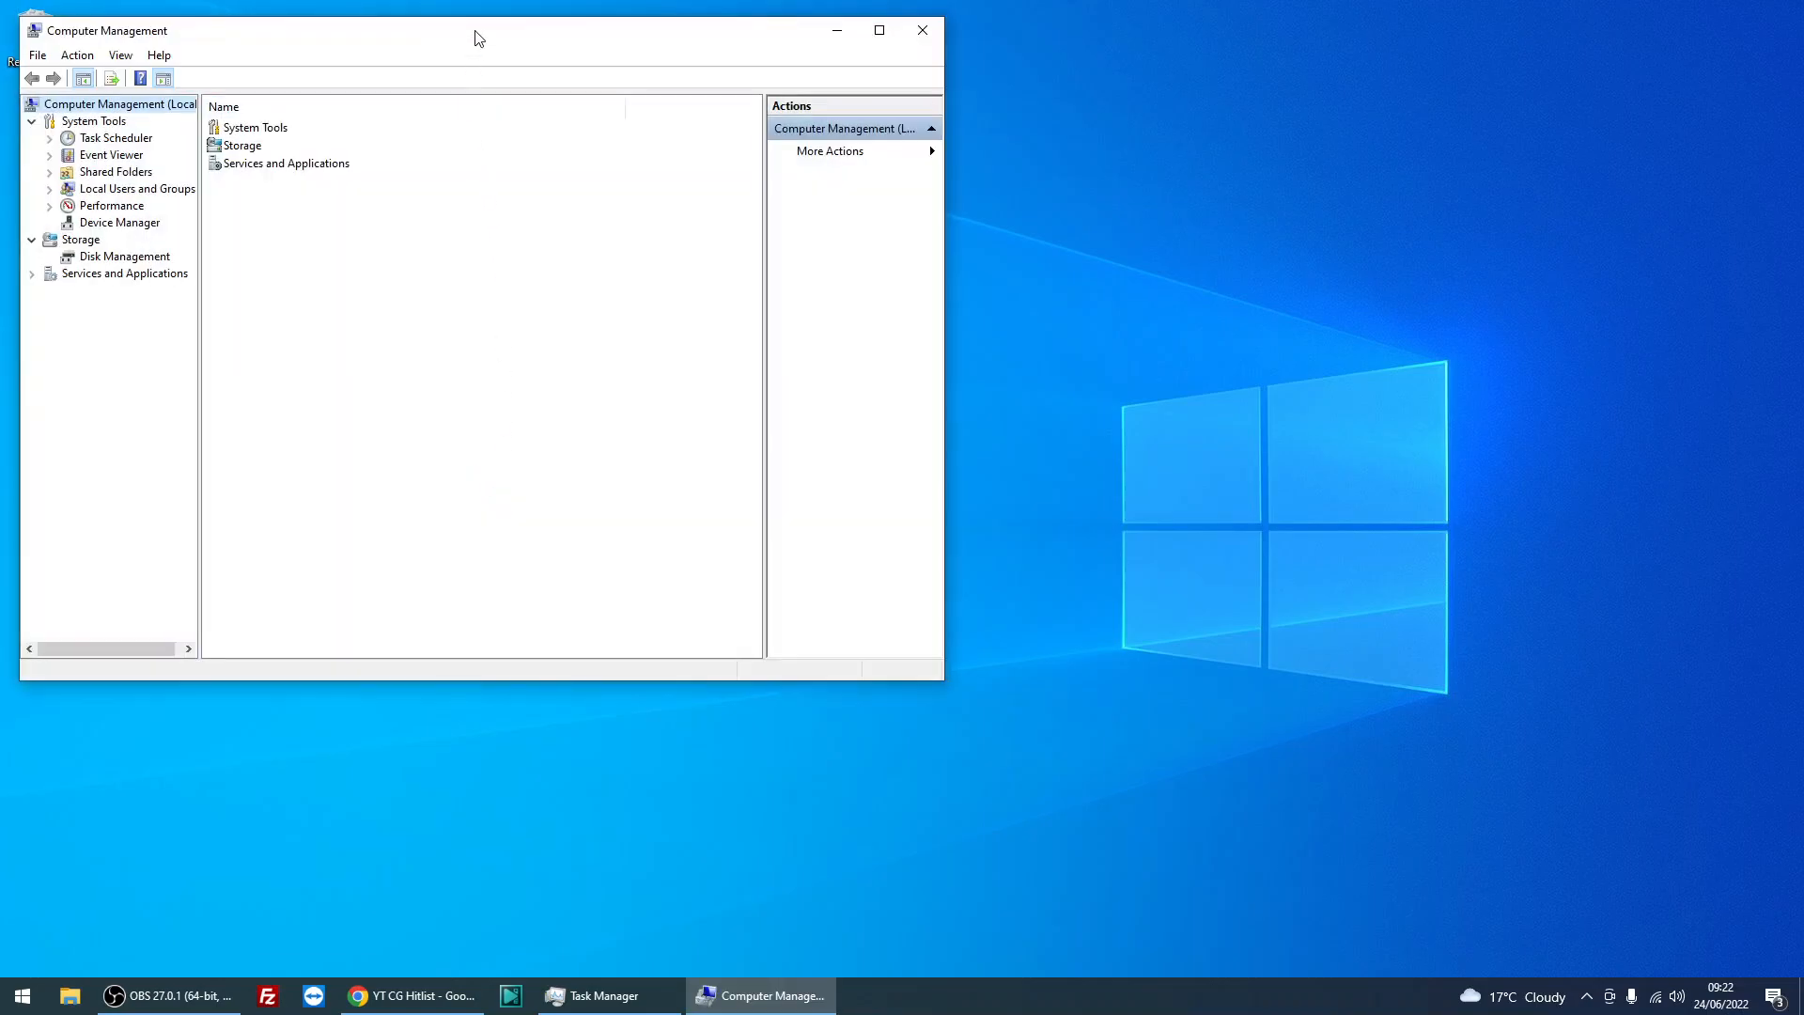
# Maximize Computer Management, browse to Local Users and Groups > Groups, and open the Administrators group properties.
pyautogui.click(878, 30)
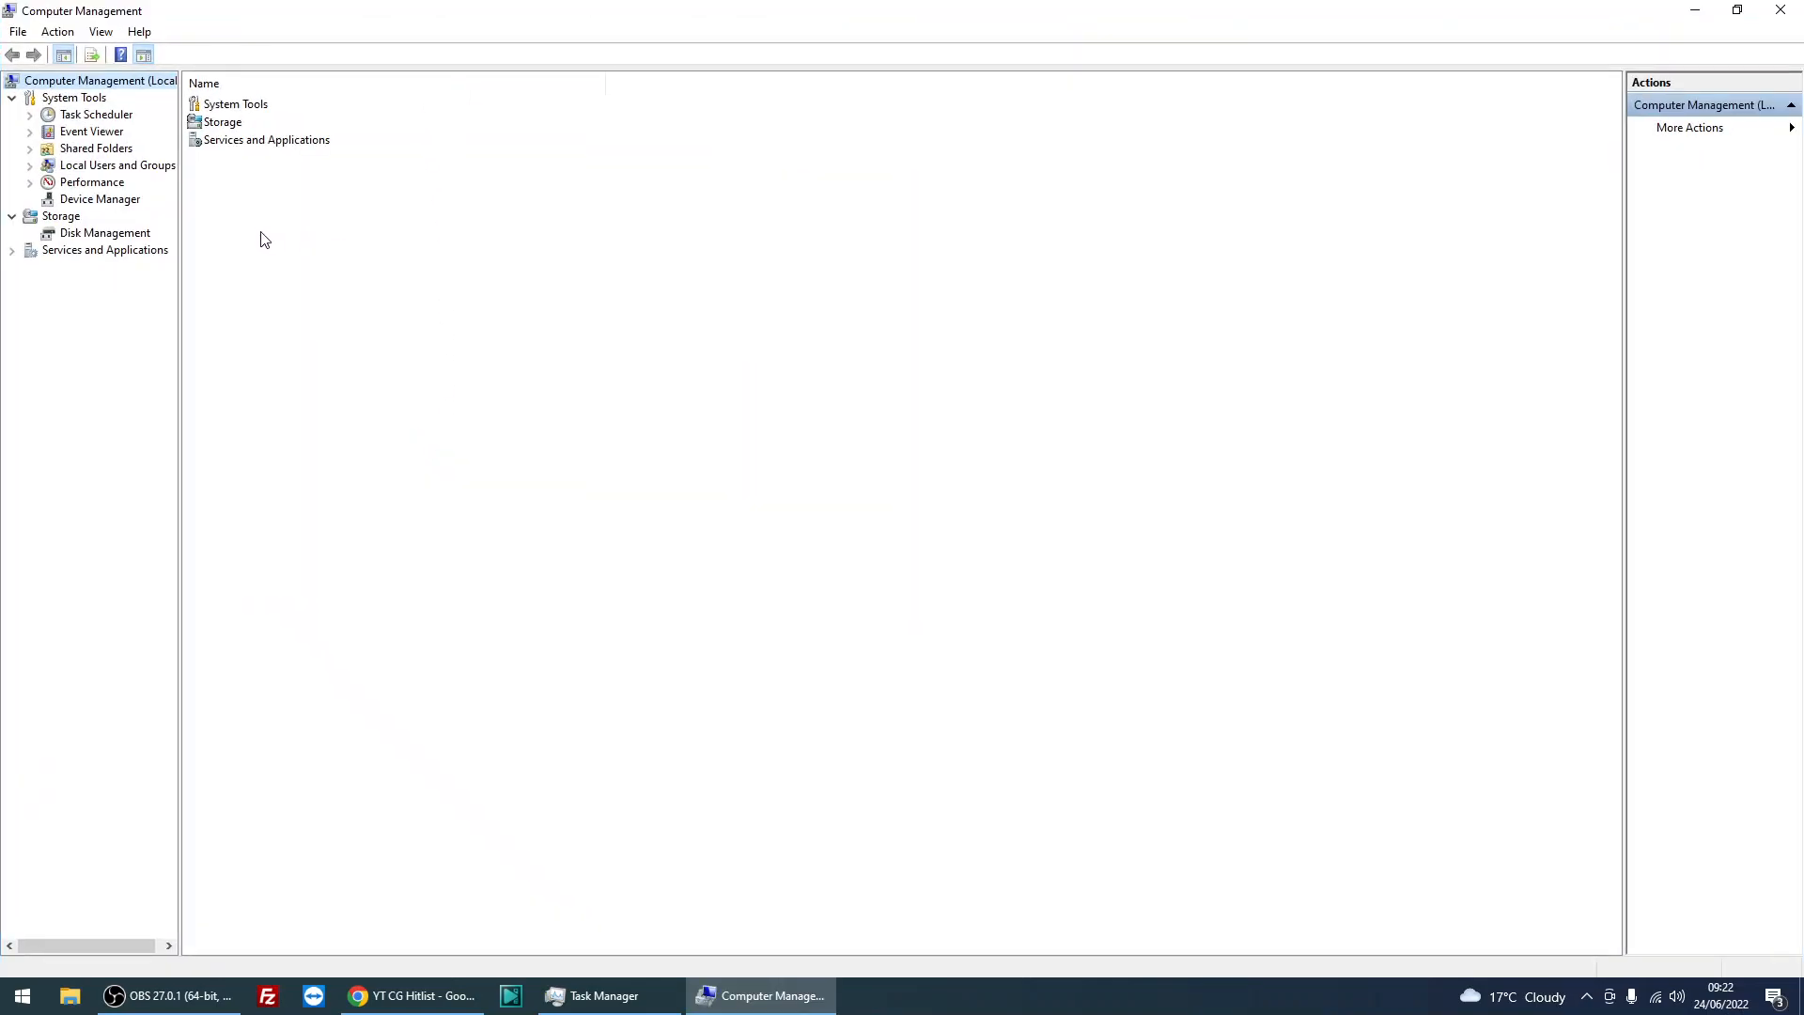
pyautogui.click(117, 165)
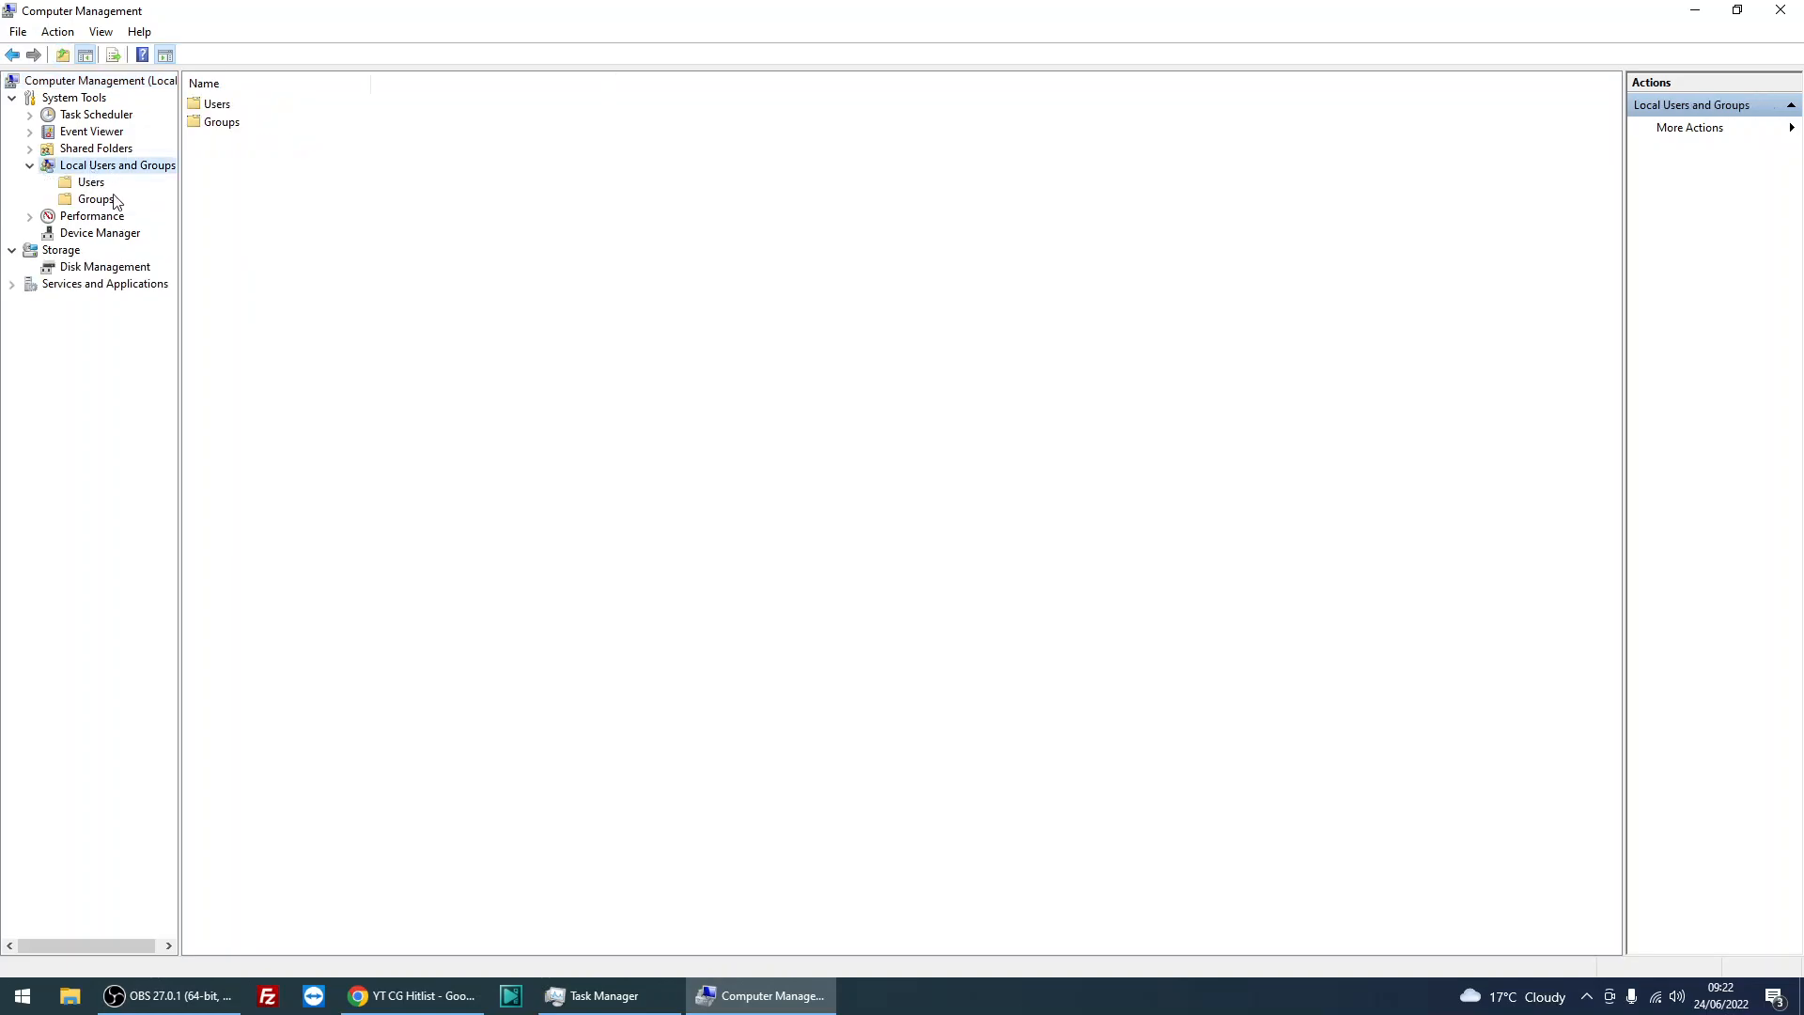
pyautogui.click(95, 197)
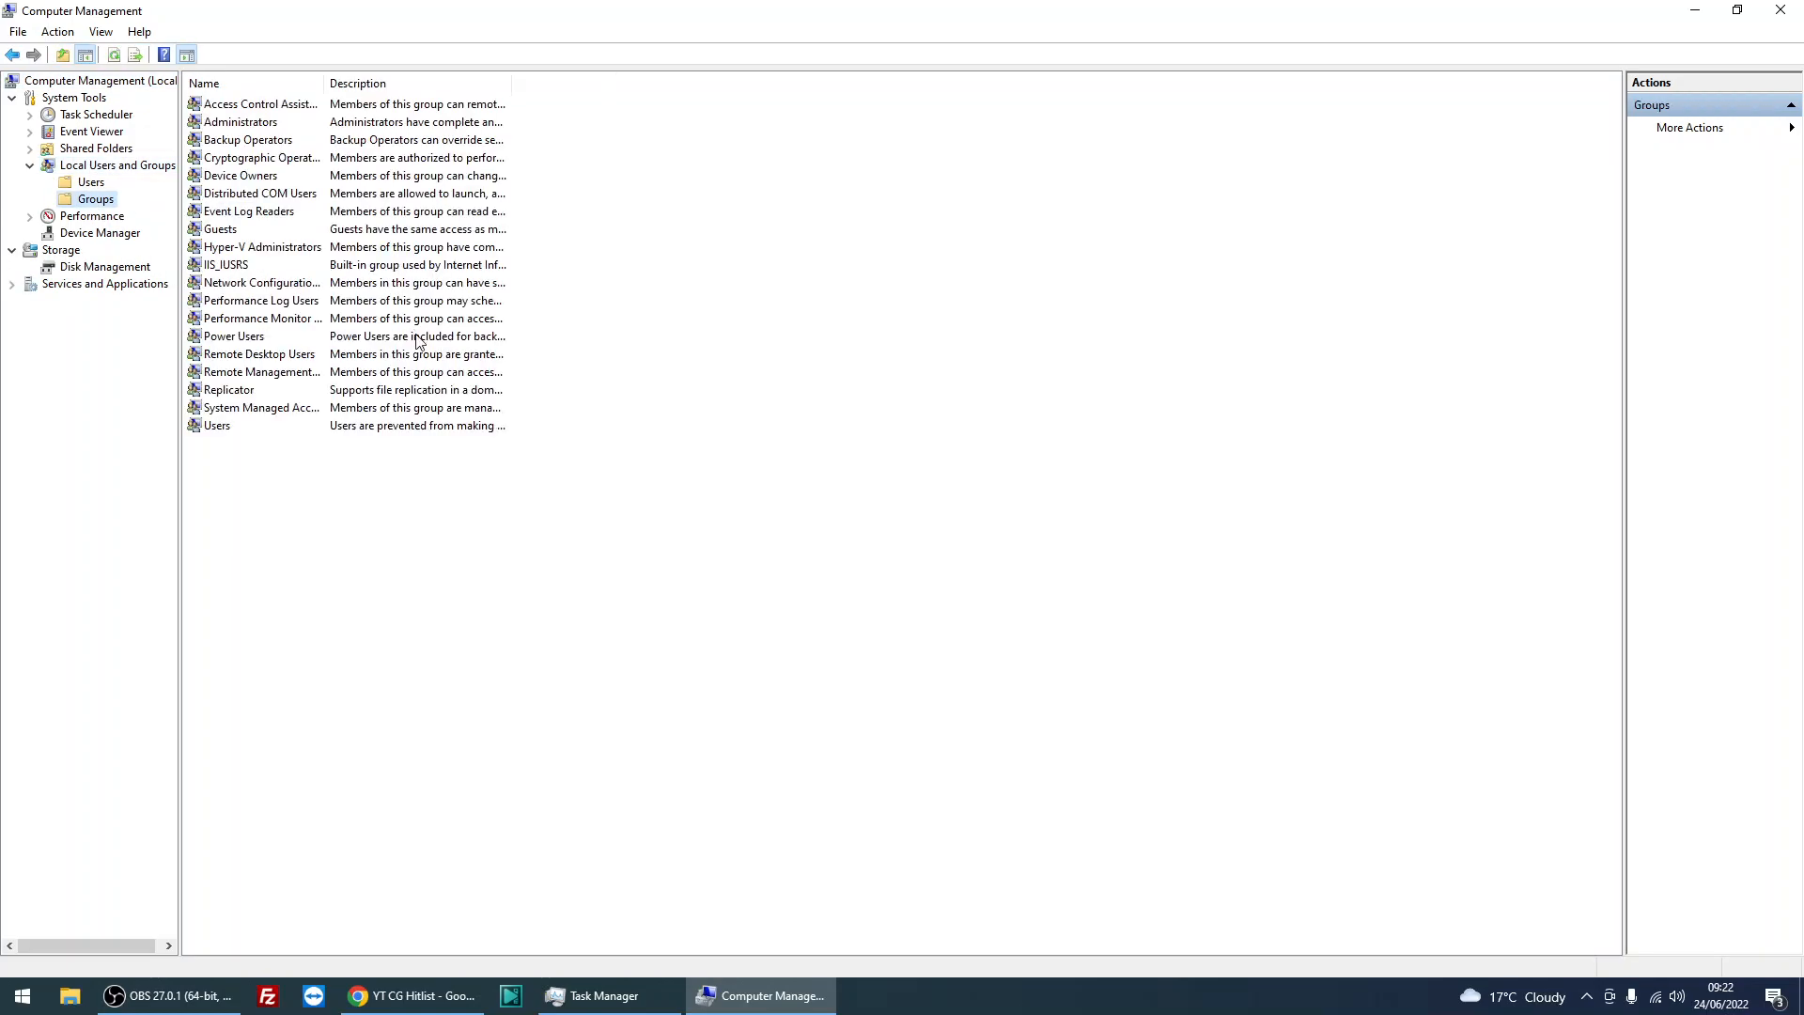
pyautogui.moveTo(249, 132)
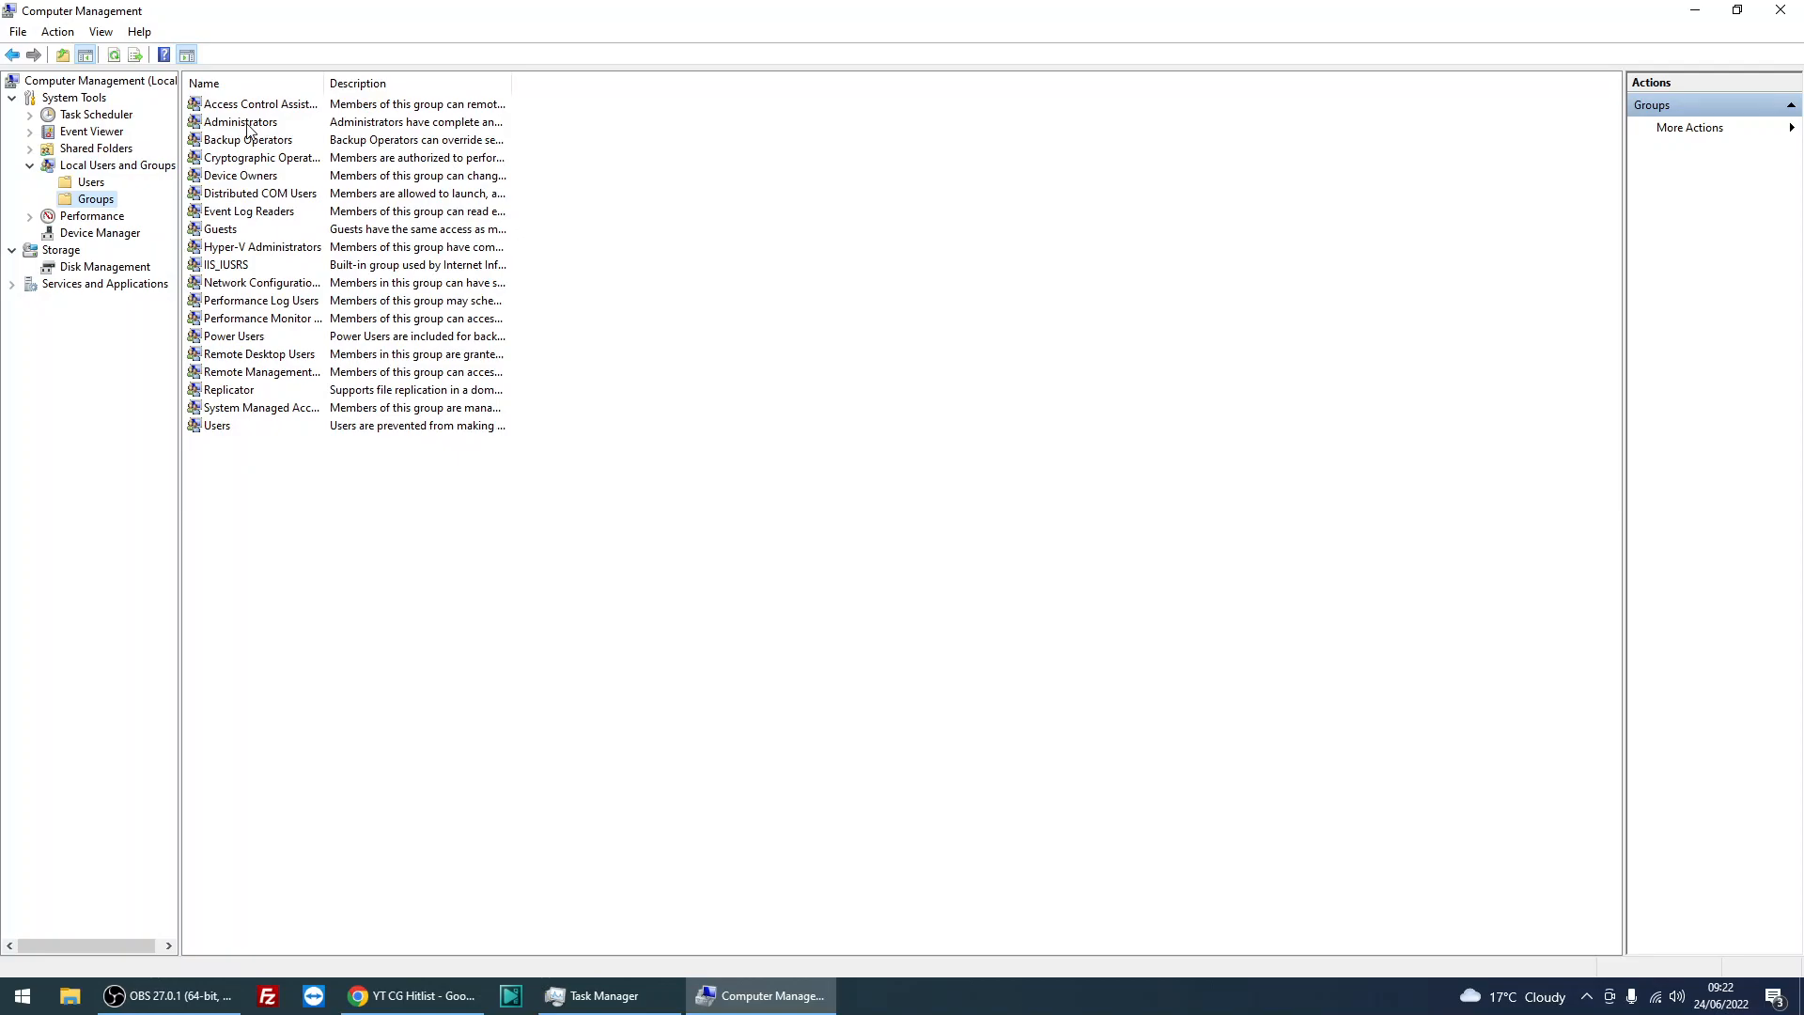
pyautogui.doubleClick(239, 122)
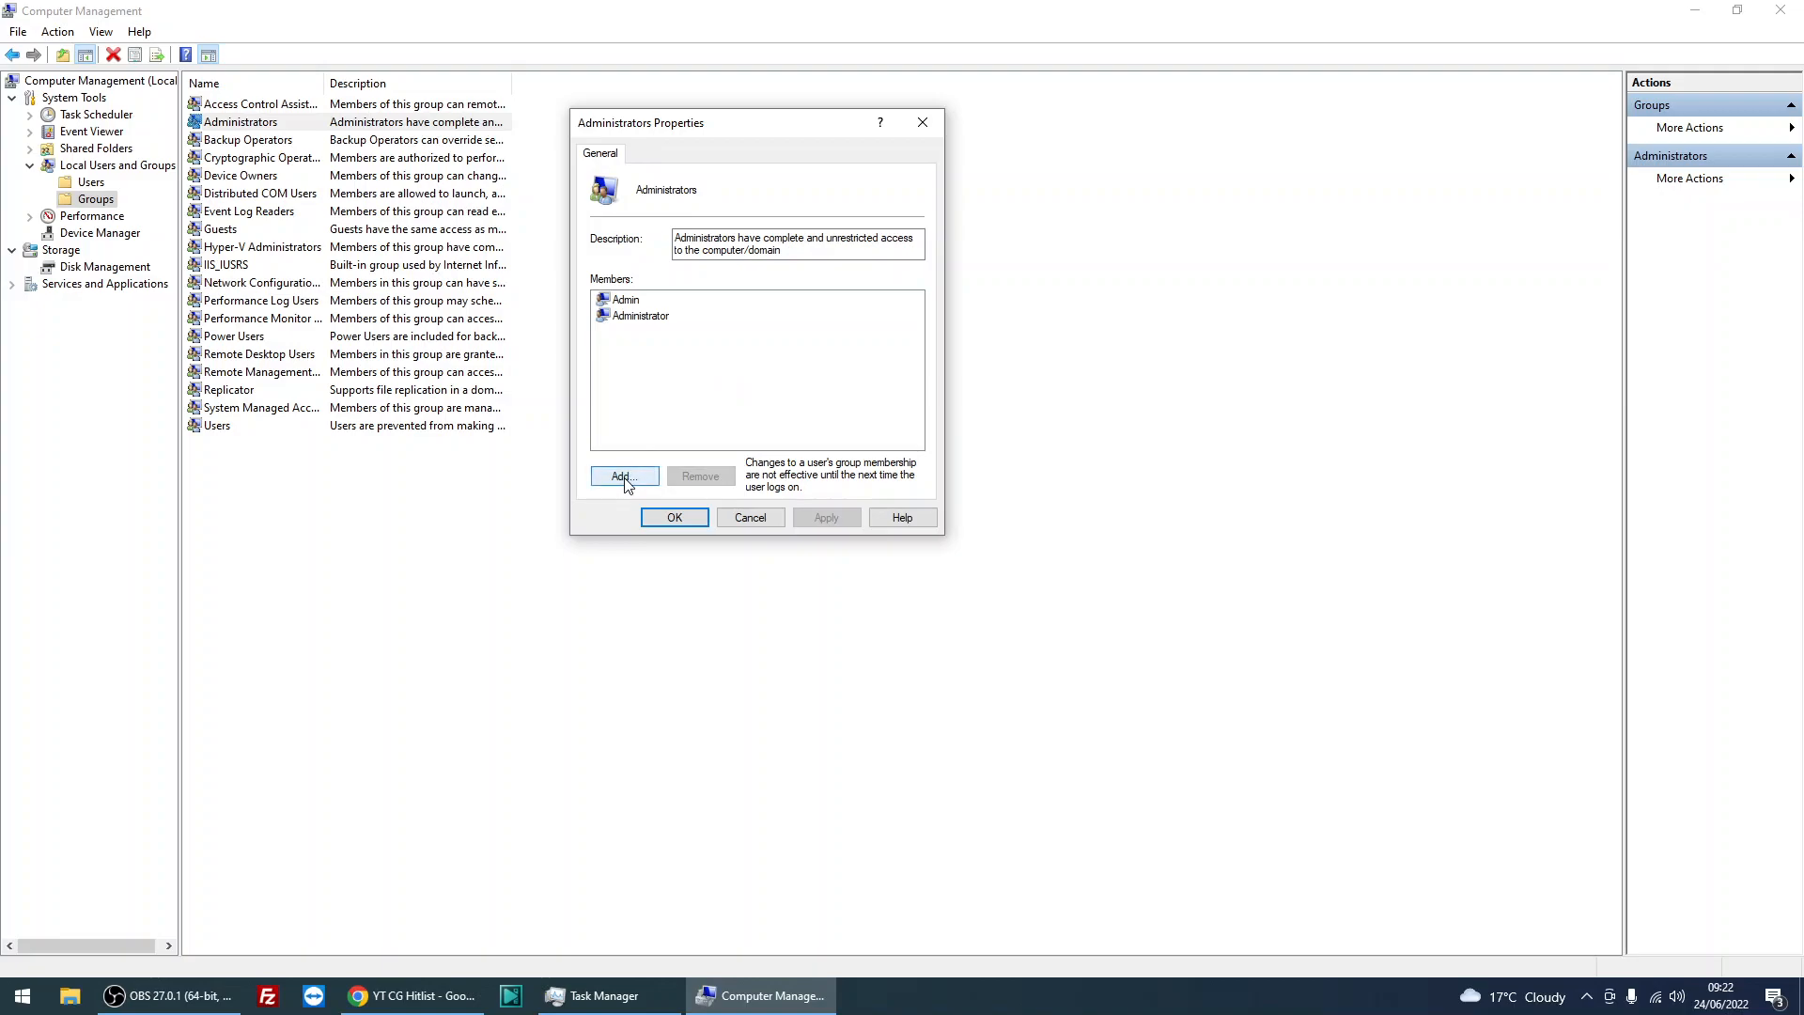
# Add 'authenticated users' as a member so NT AUTHORITY\Authenticated Users joins Admin and Administrator.
pyautogui.click(622, 476)
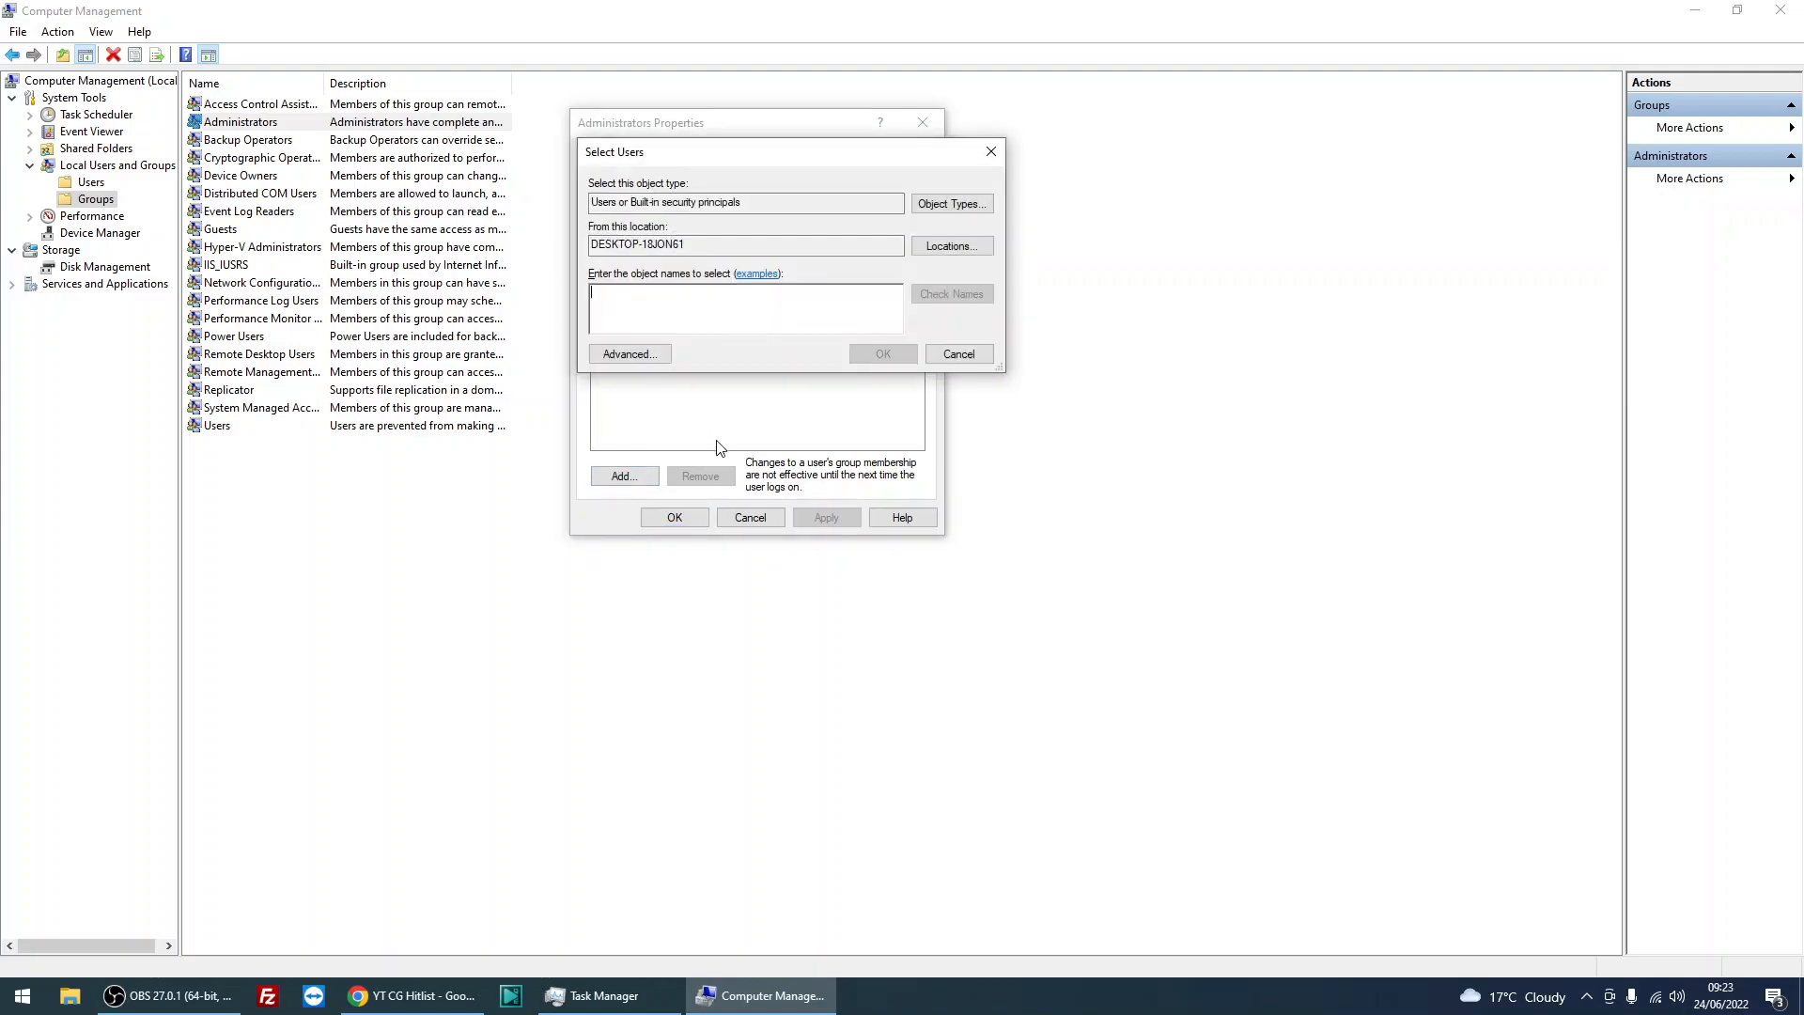
pyautogui.write('authenticat')
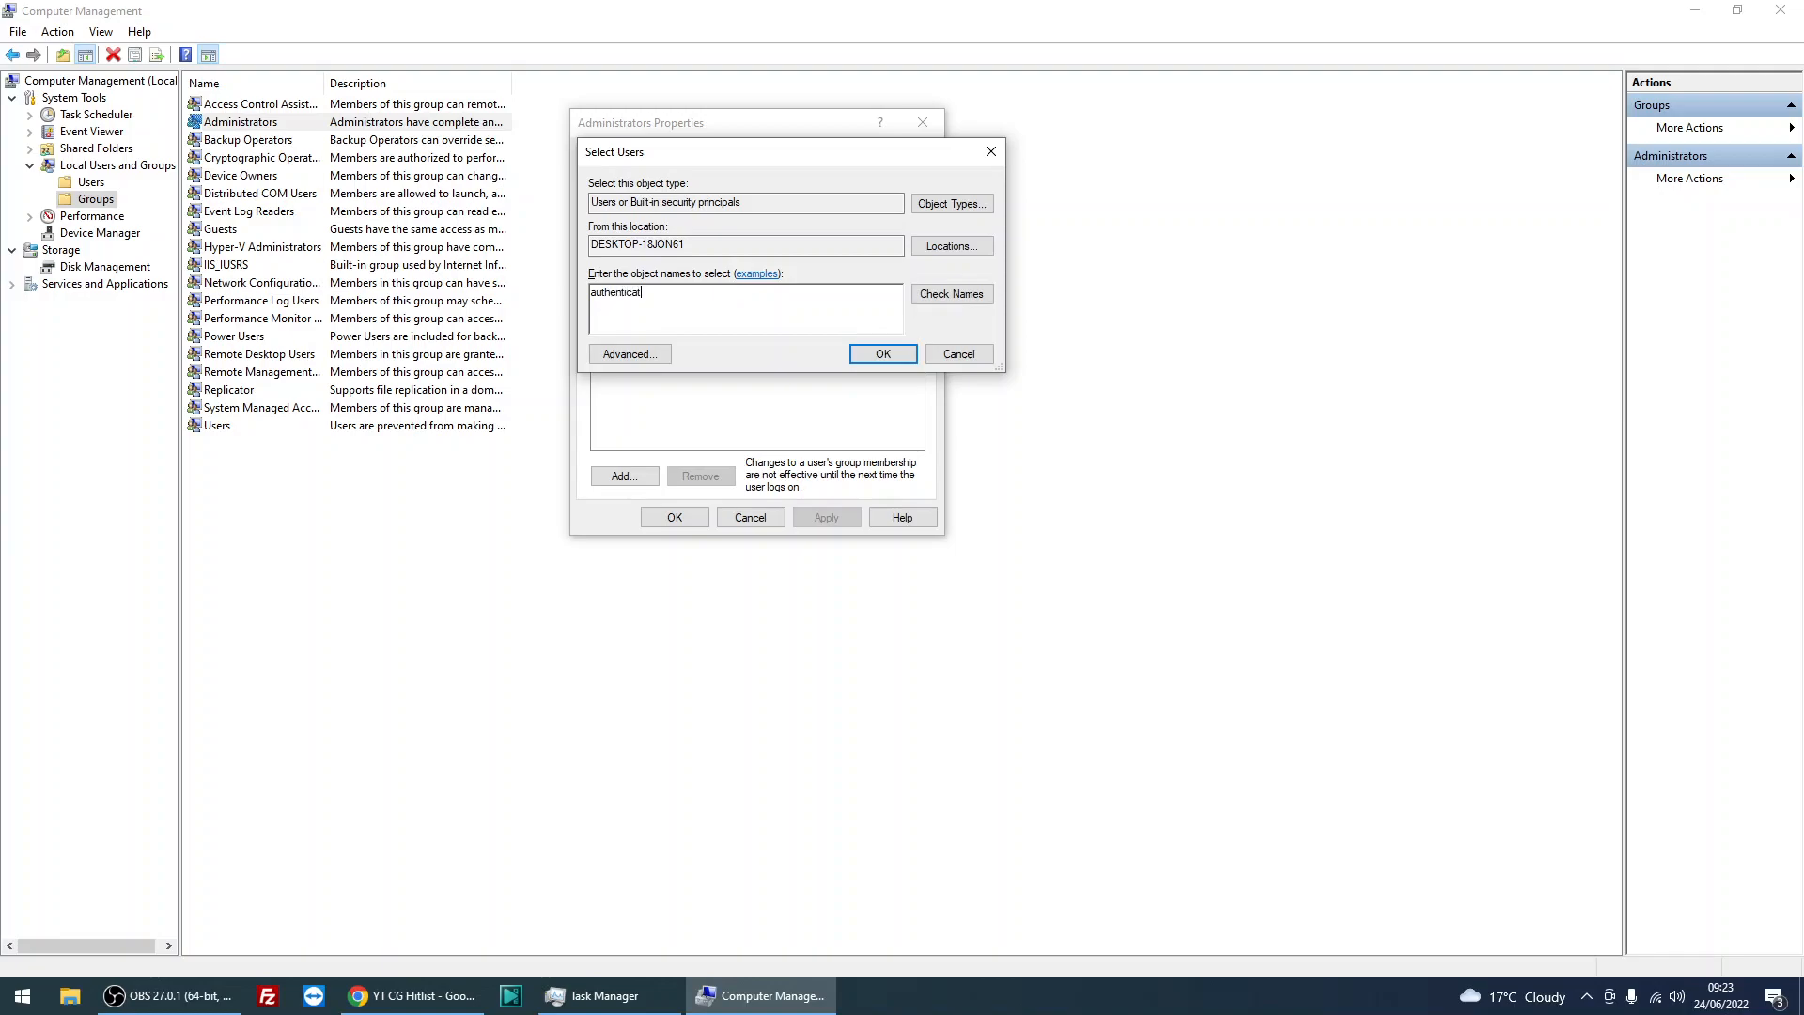
pyautogui.write('ed user')
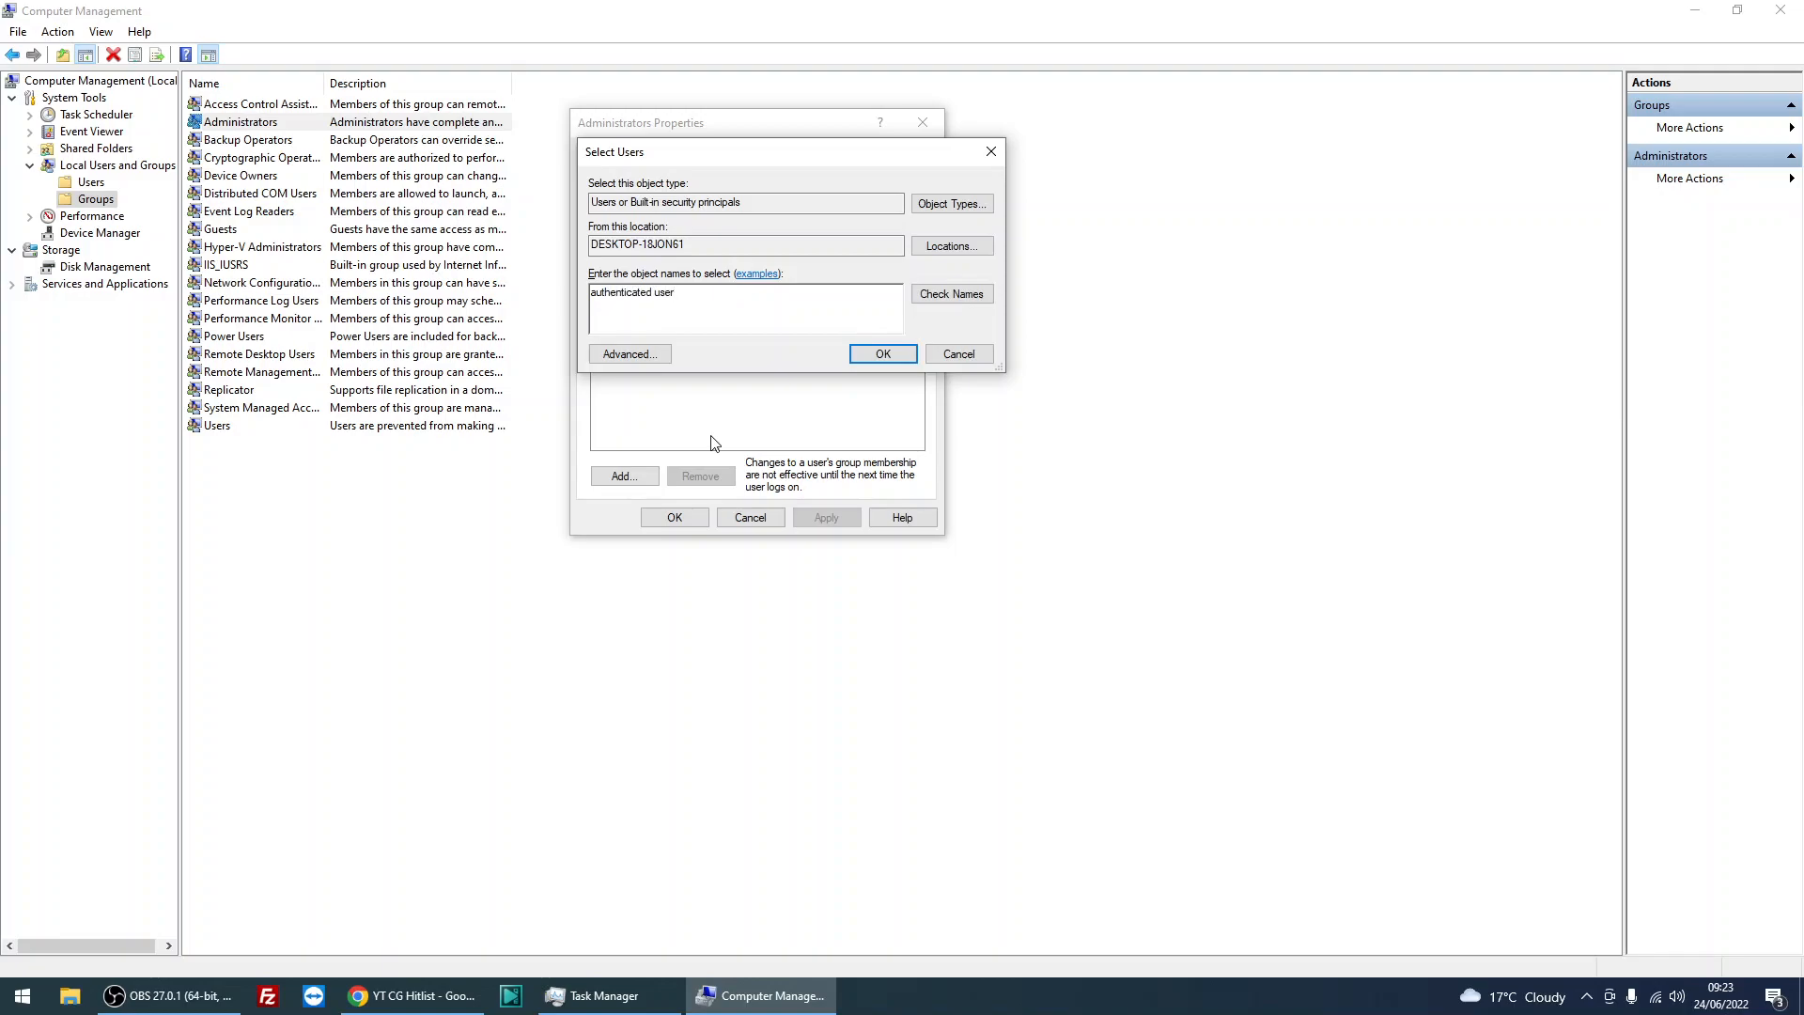
pyautogui.write('s')
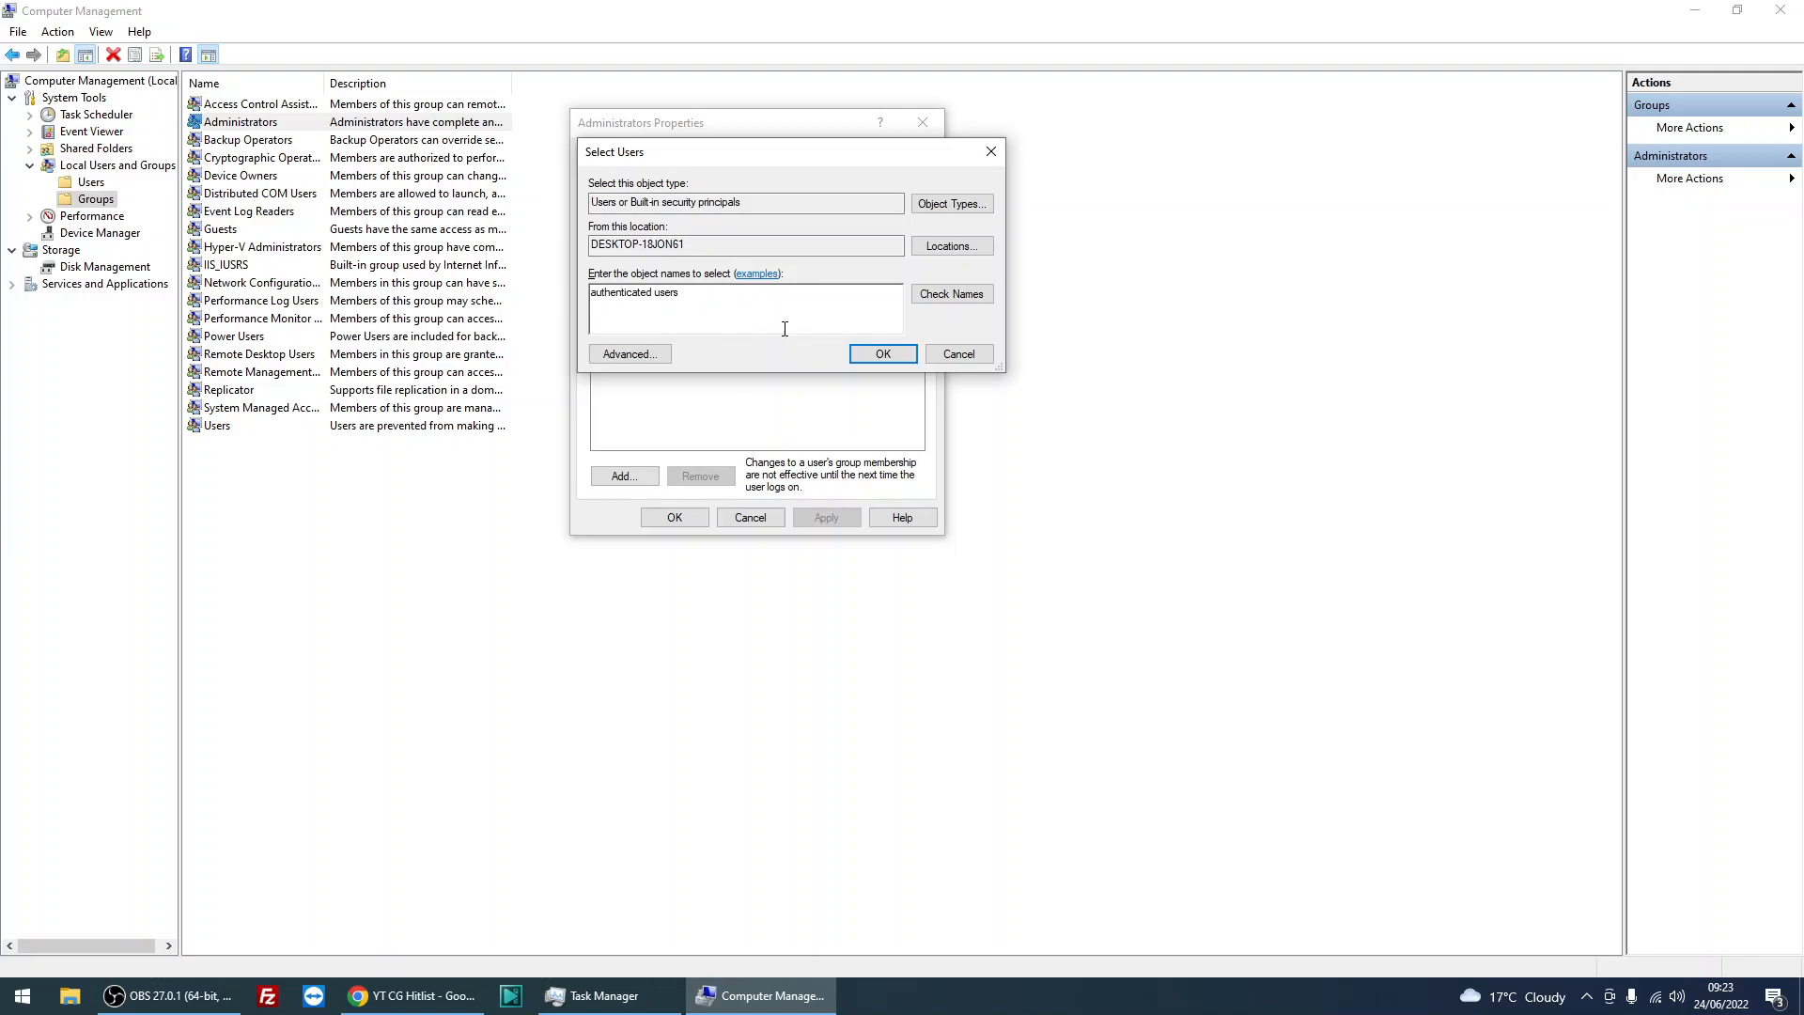
pyautogui.click(882, 353)
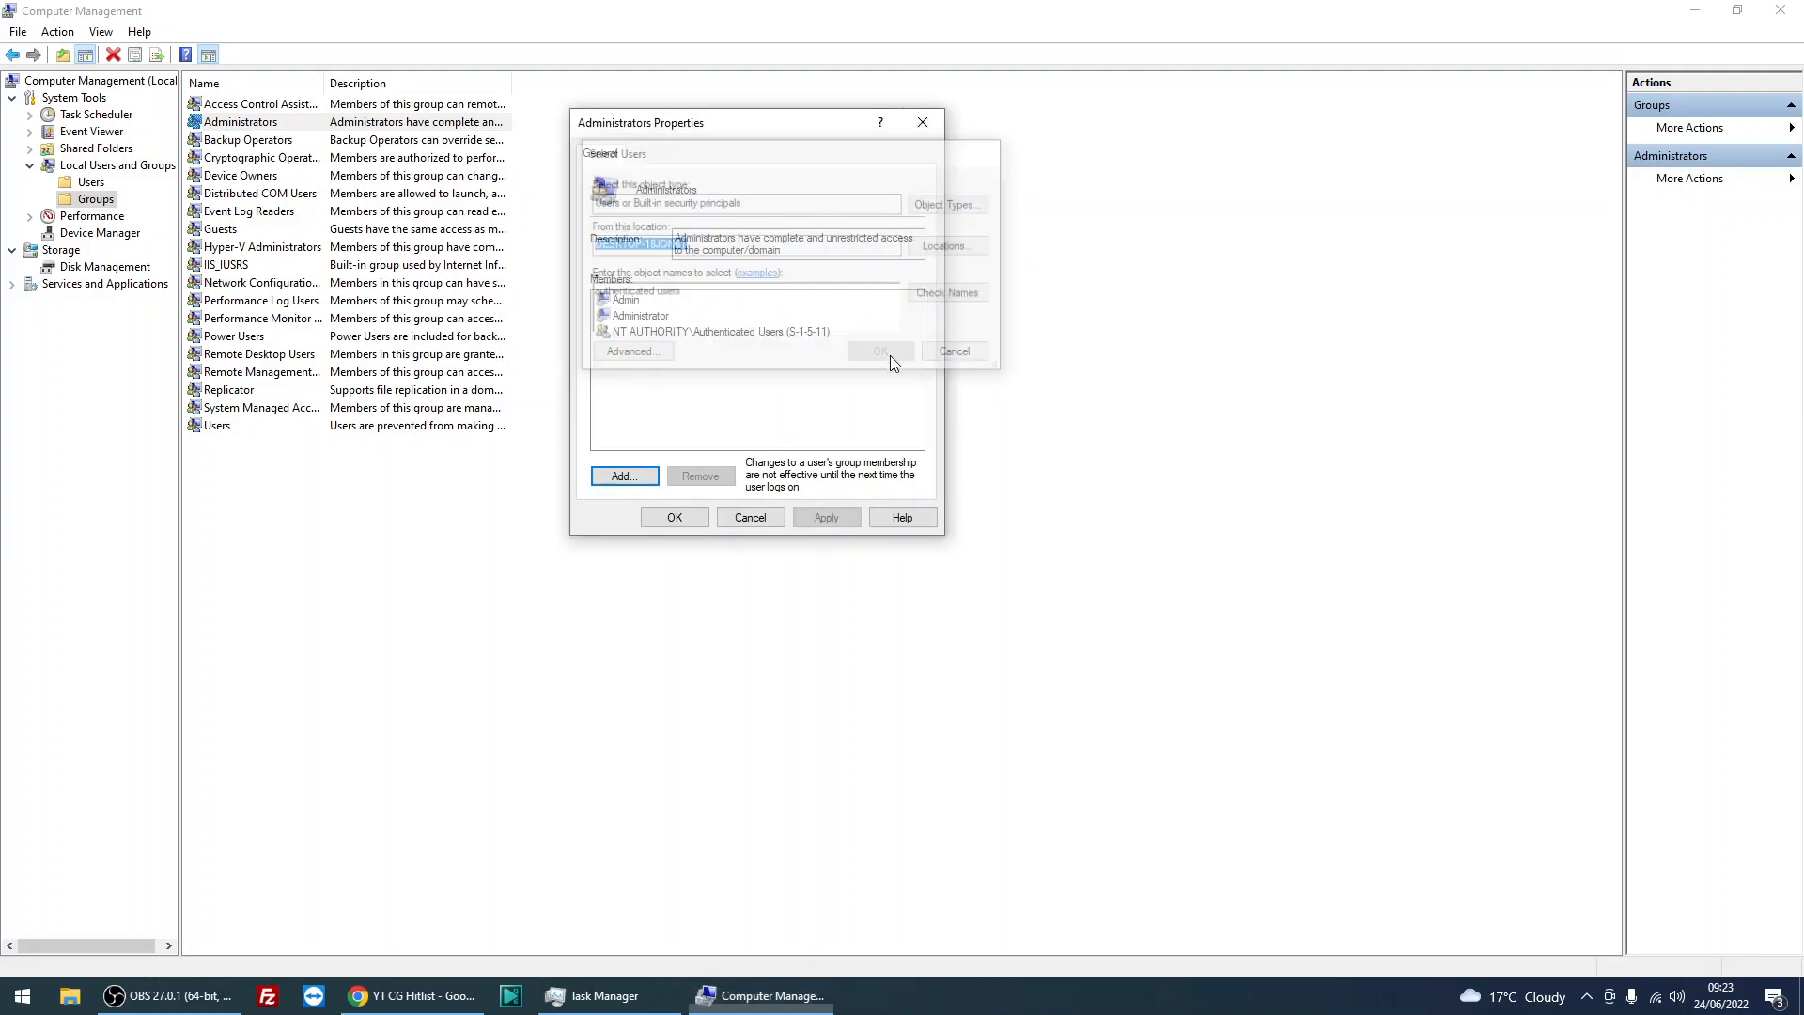
pyautogui.click(879, 352)
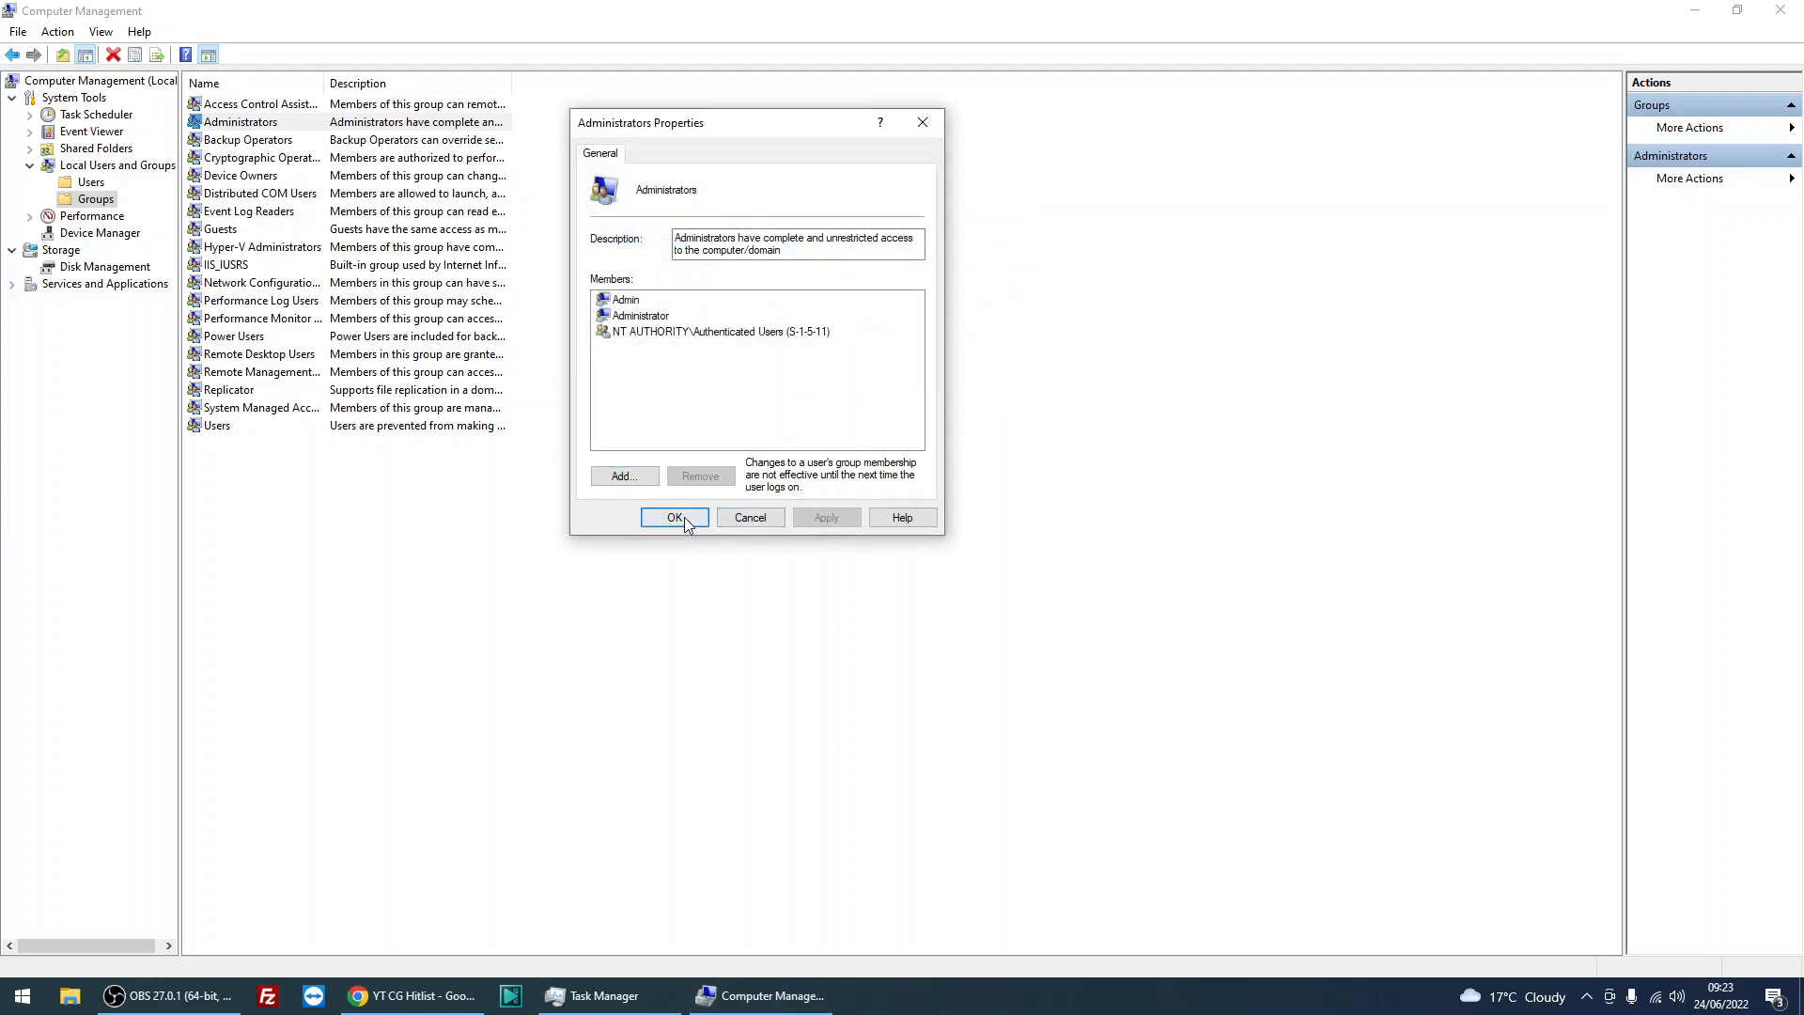
# Save the Administrators membership change and reopen its properties to verify Authenticated Users remains listed.
pyautogui.click(675, 516)
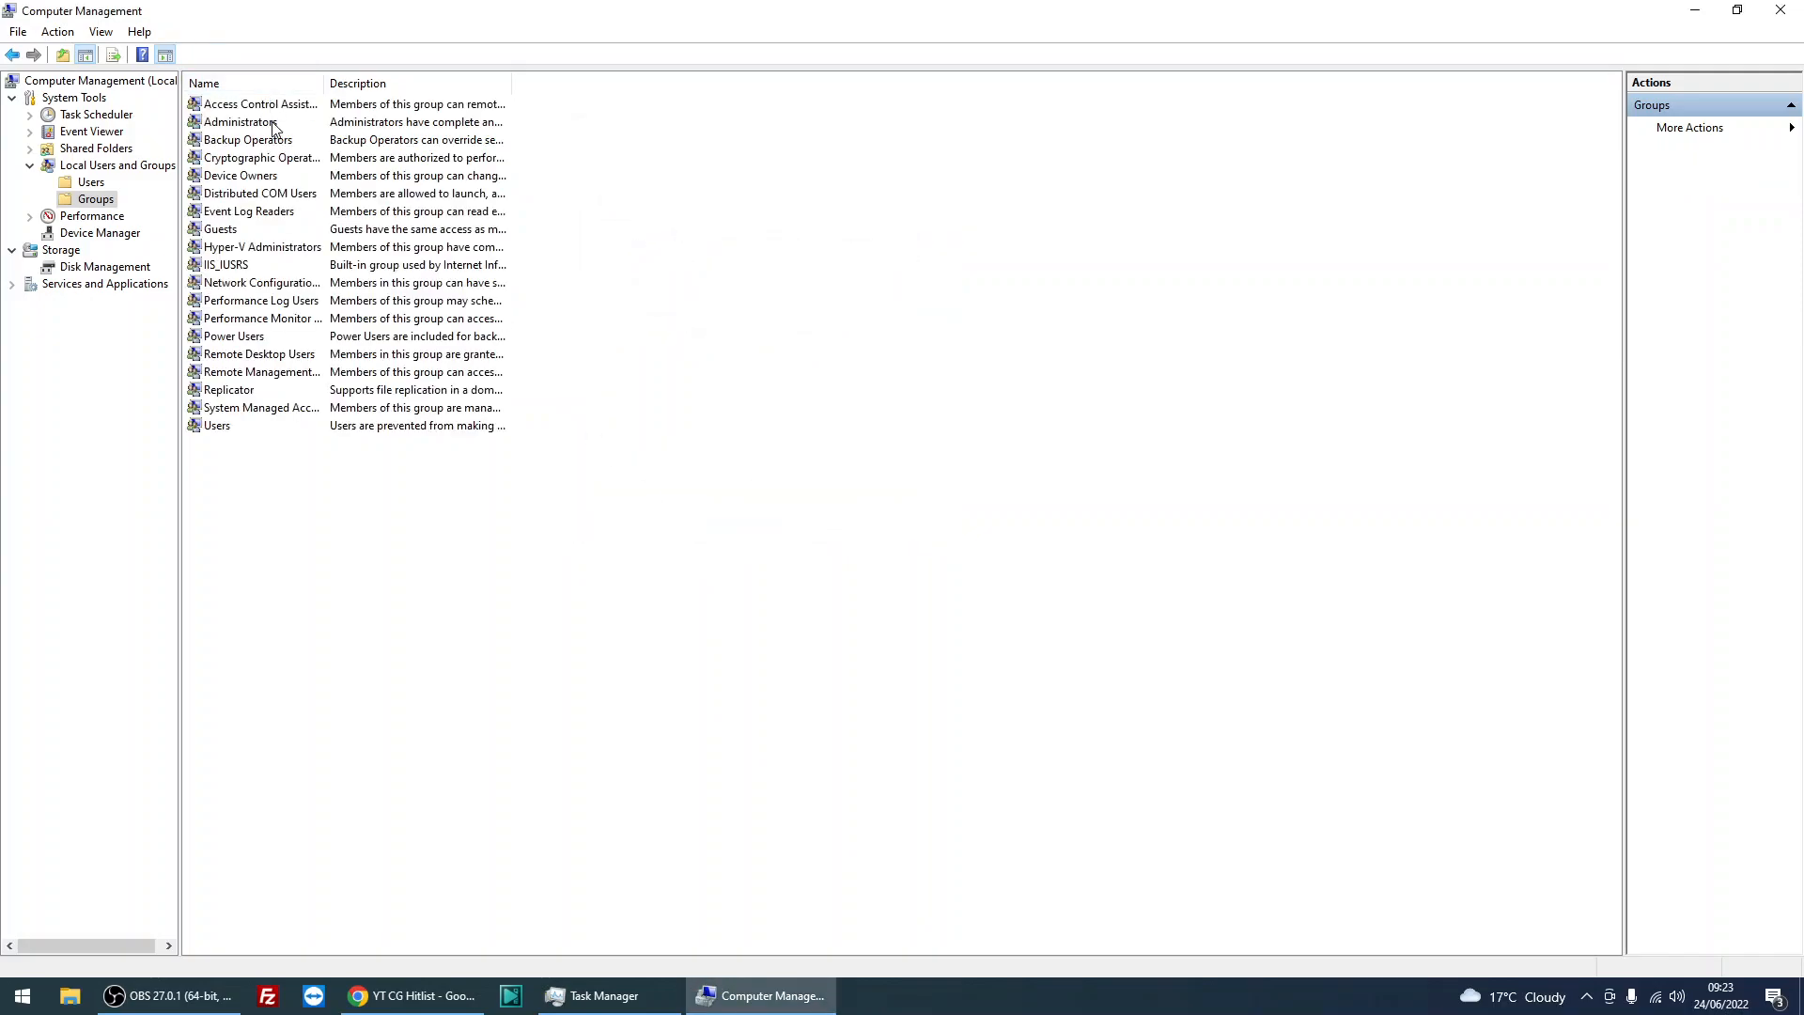
pyautogui.doubleClick(239, 121)
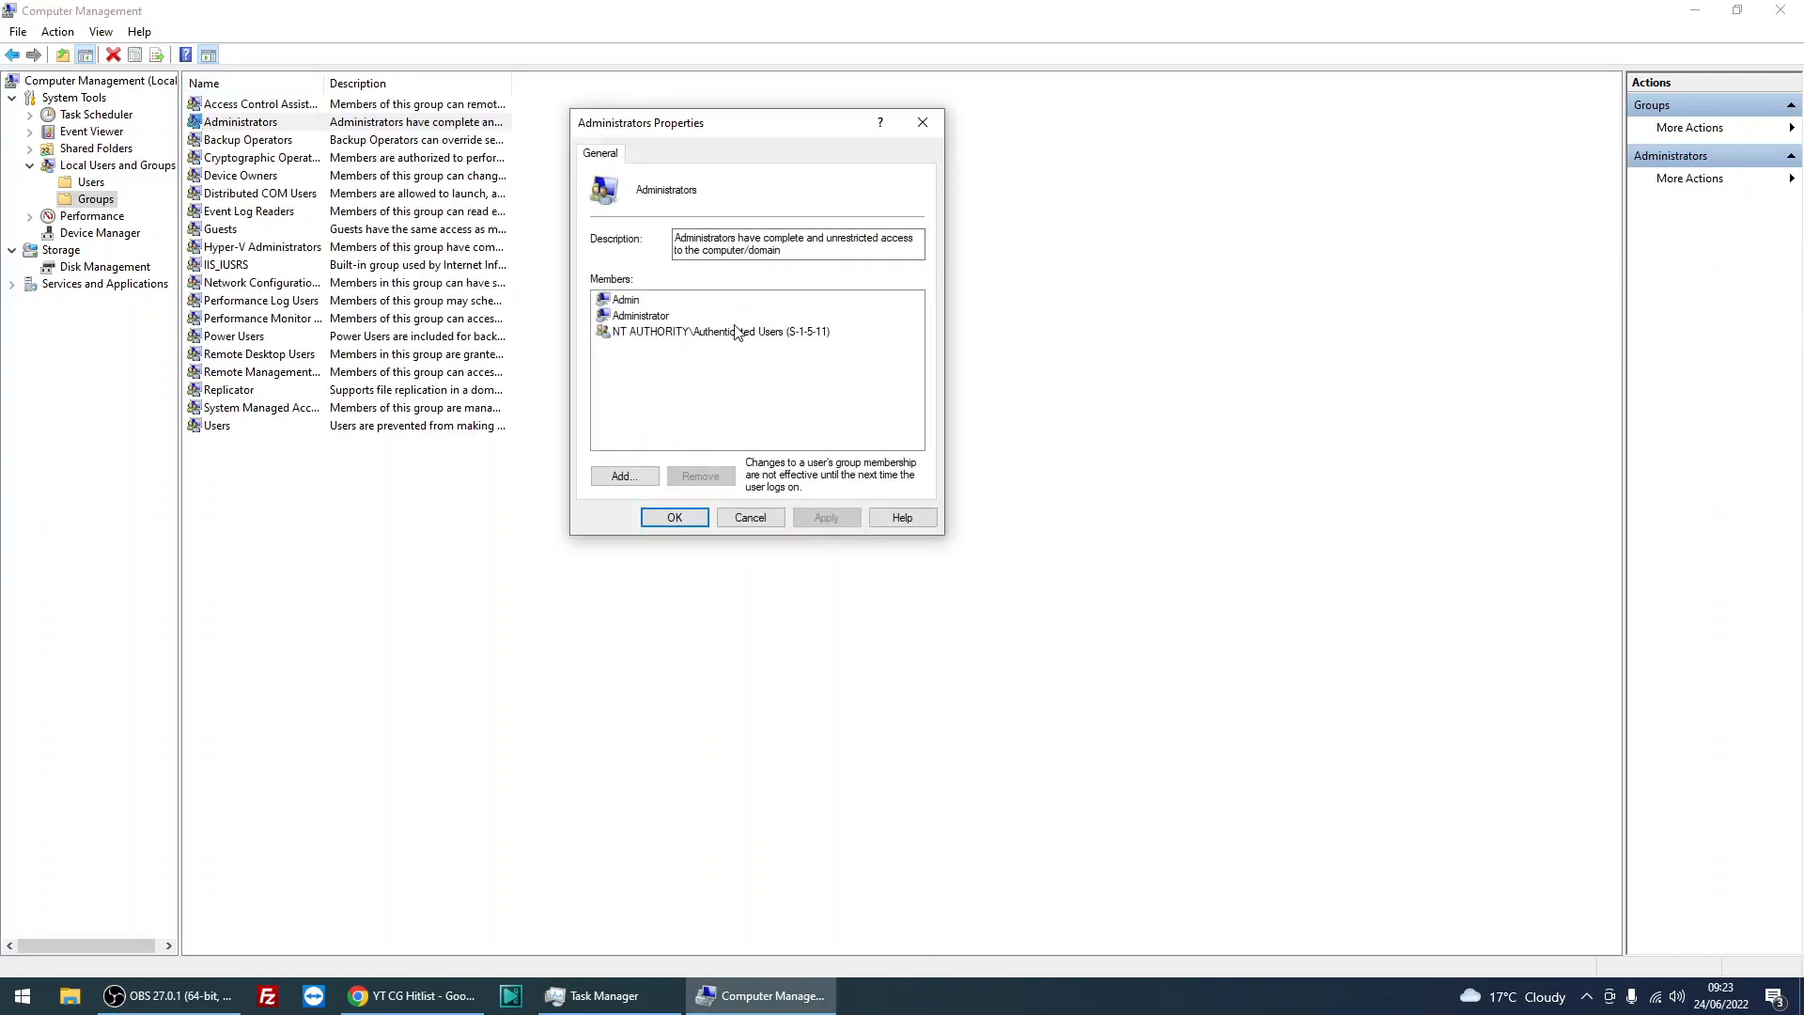
pyautogui.moveTo(741, 284)
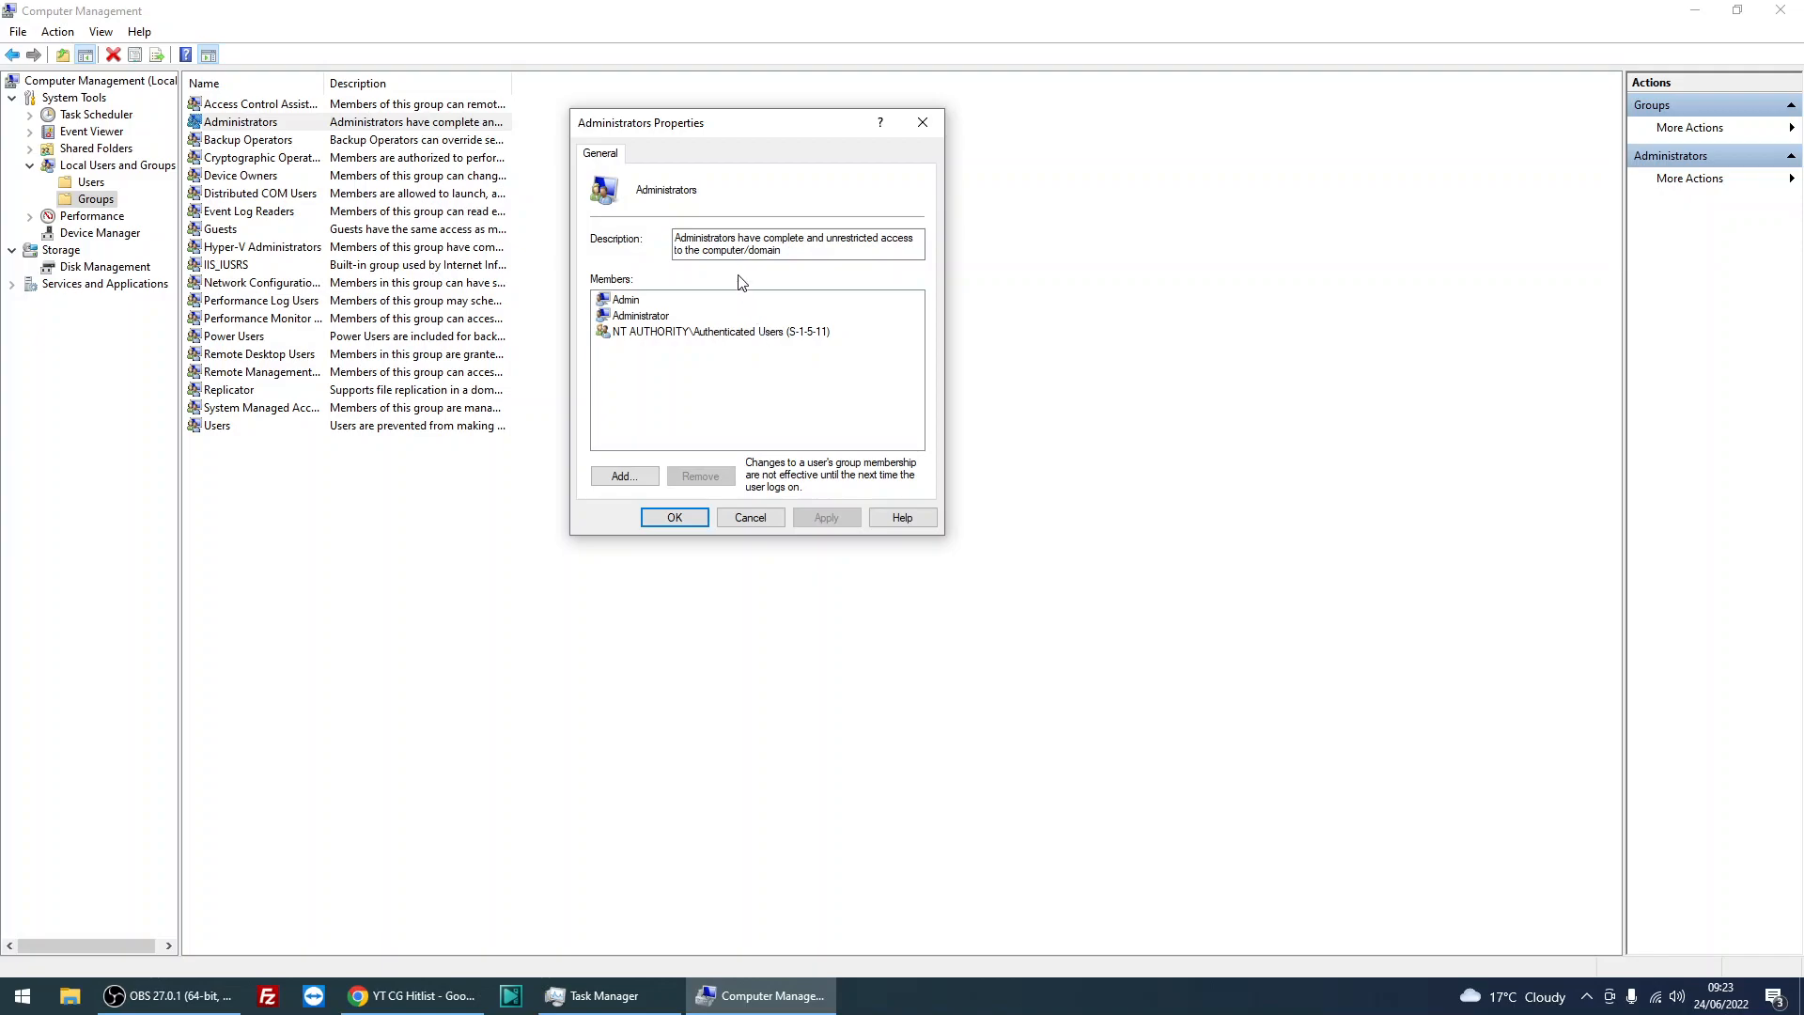